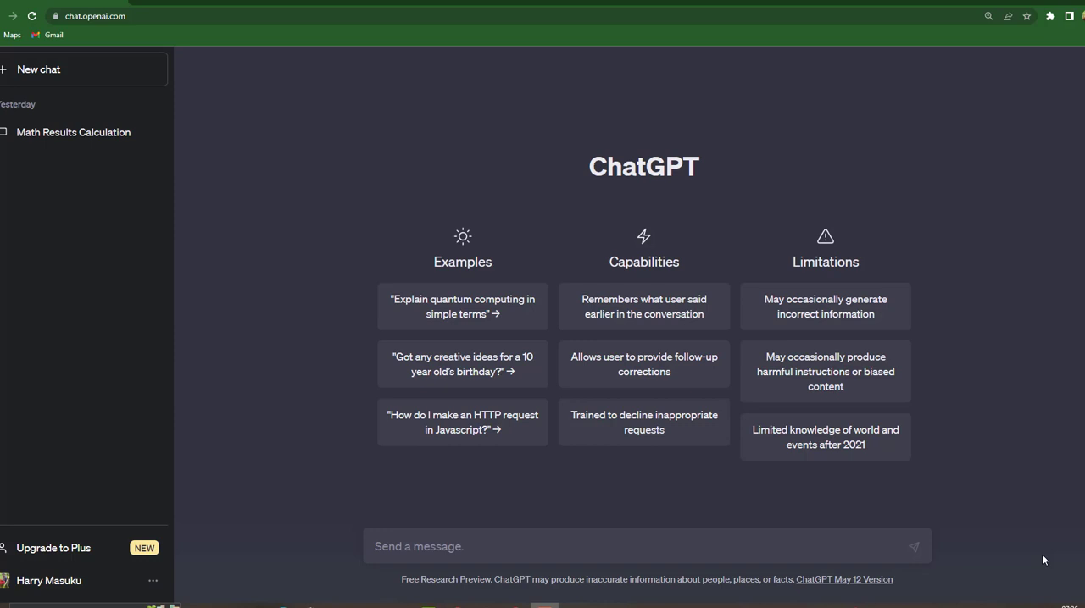
mouse_move(787, 554)
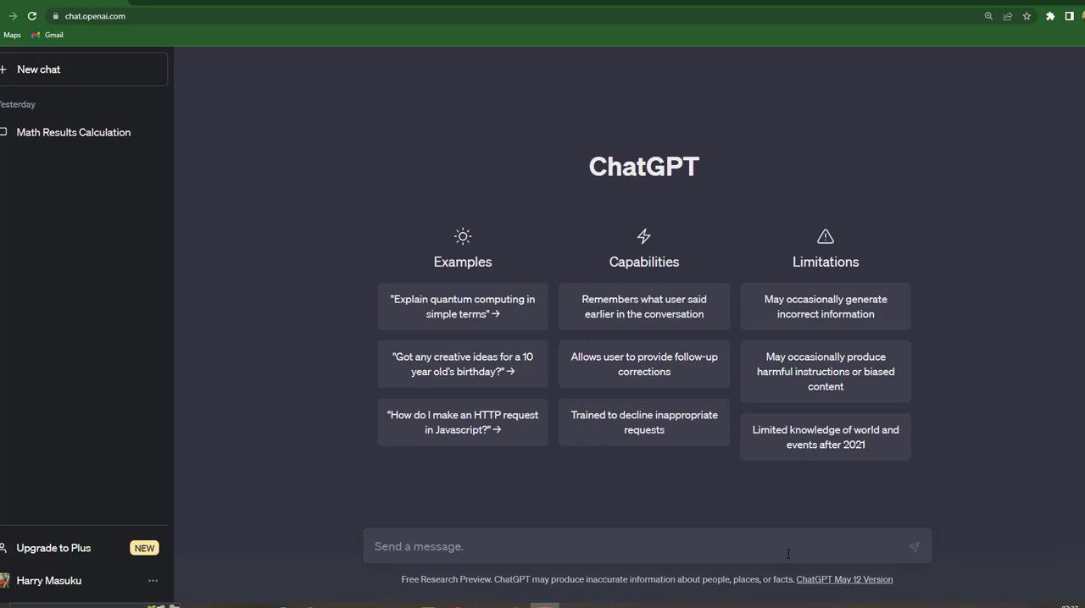
Step: Type the prompt opening: three numbers called a, b, c, needing Python code to do the math
text(i have thr)
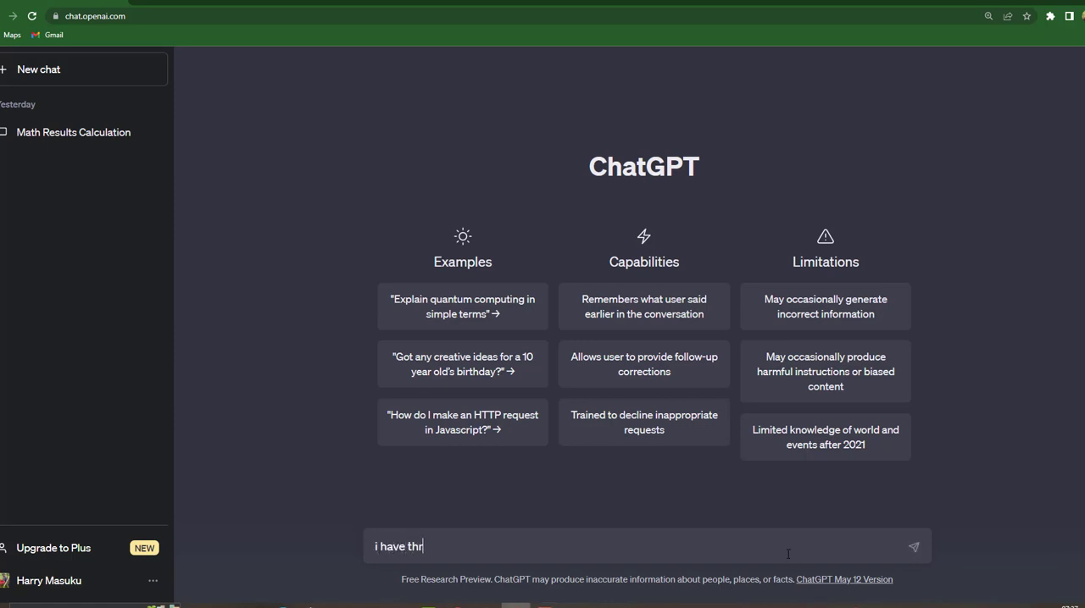
text(ee numbers lets)
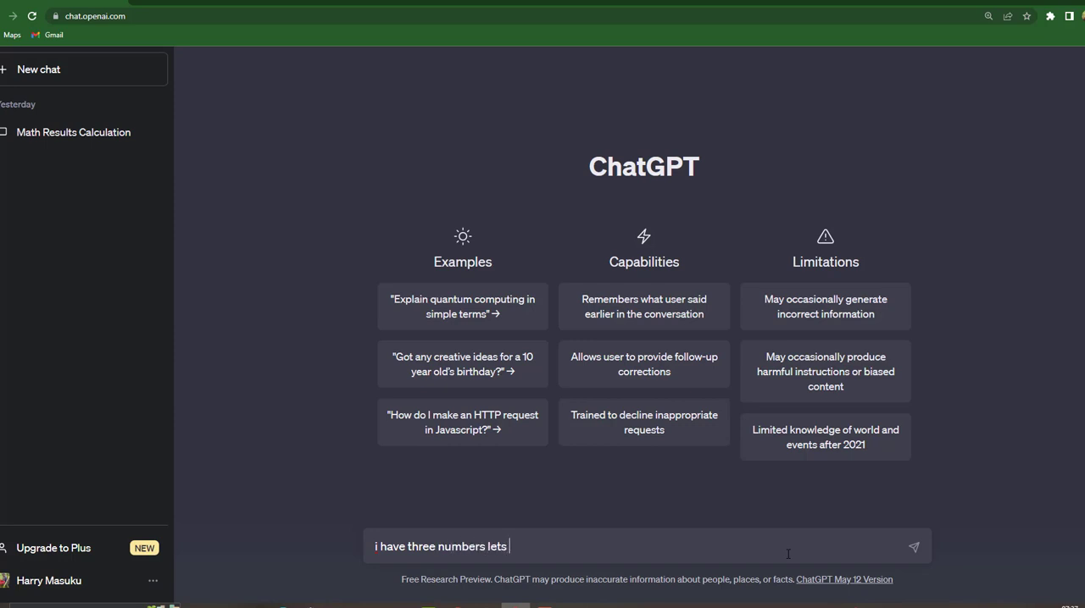
text(call them a,)
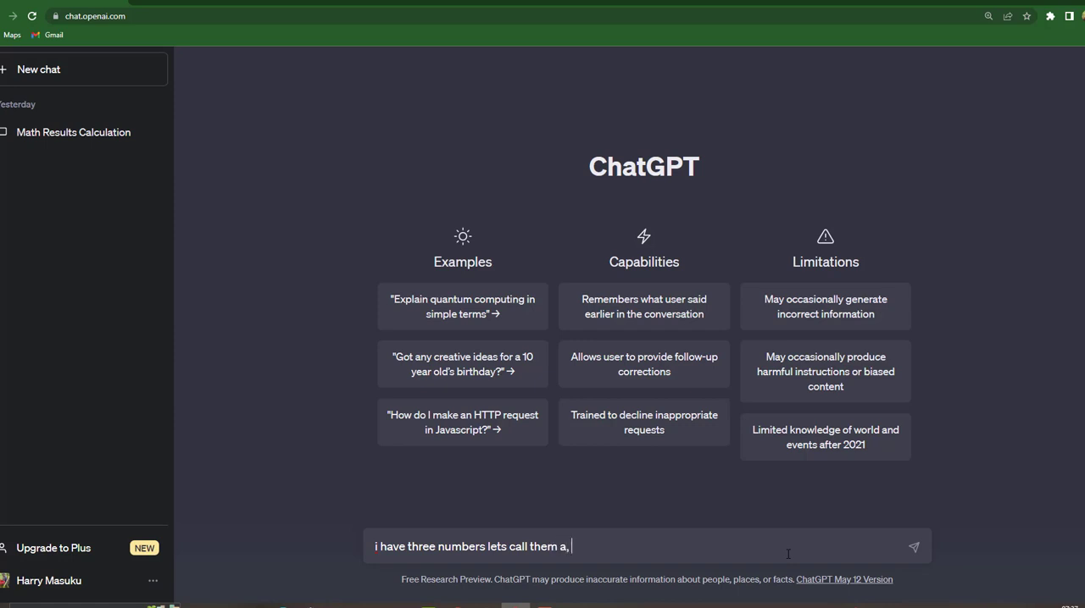
text(b, c .)
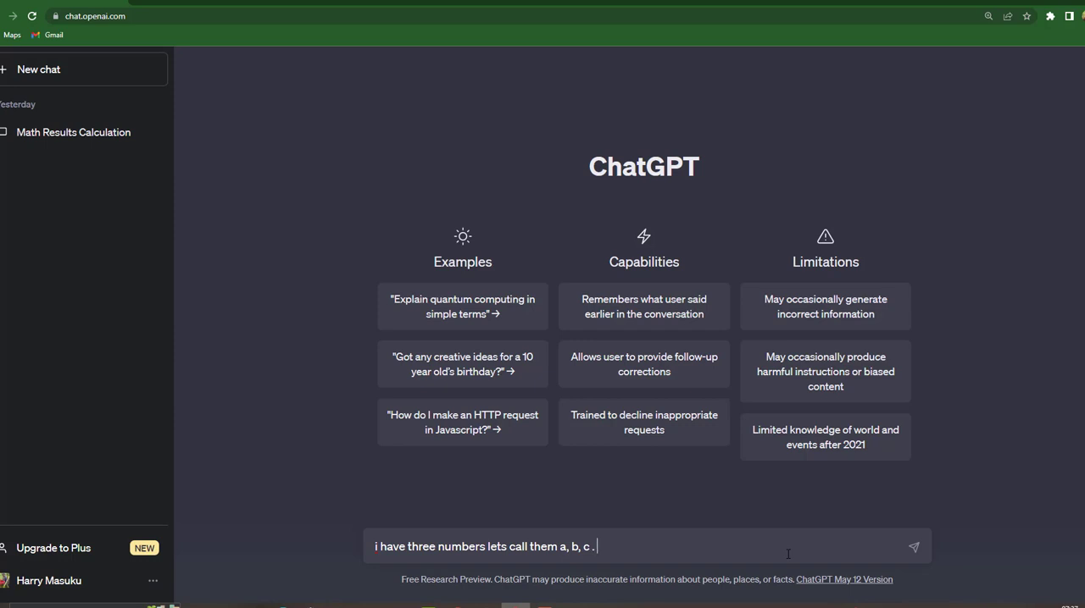
text(I need a)
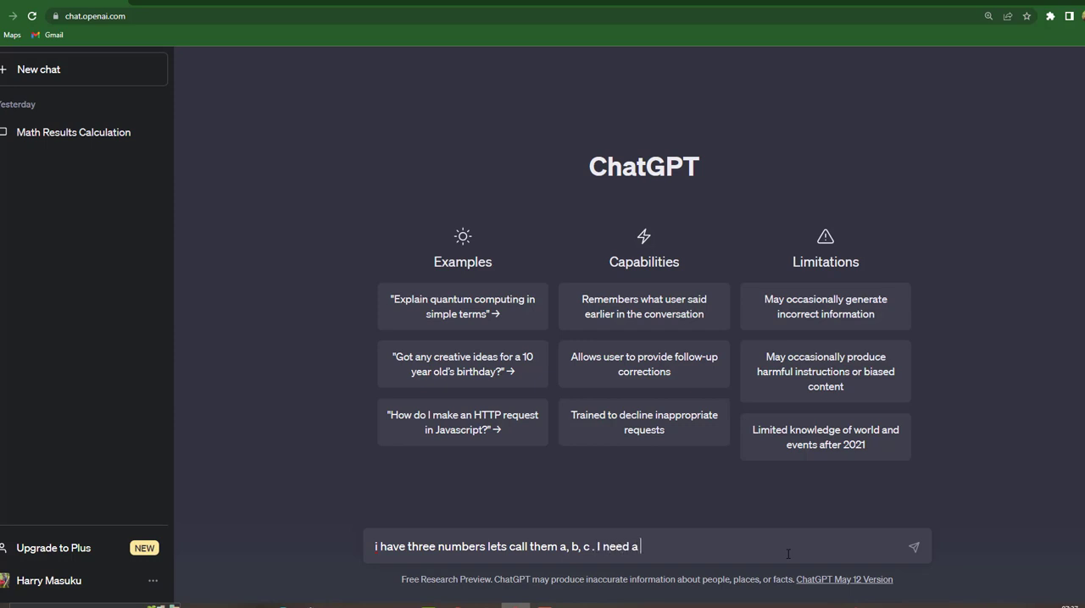
text(python)
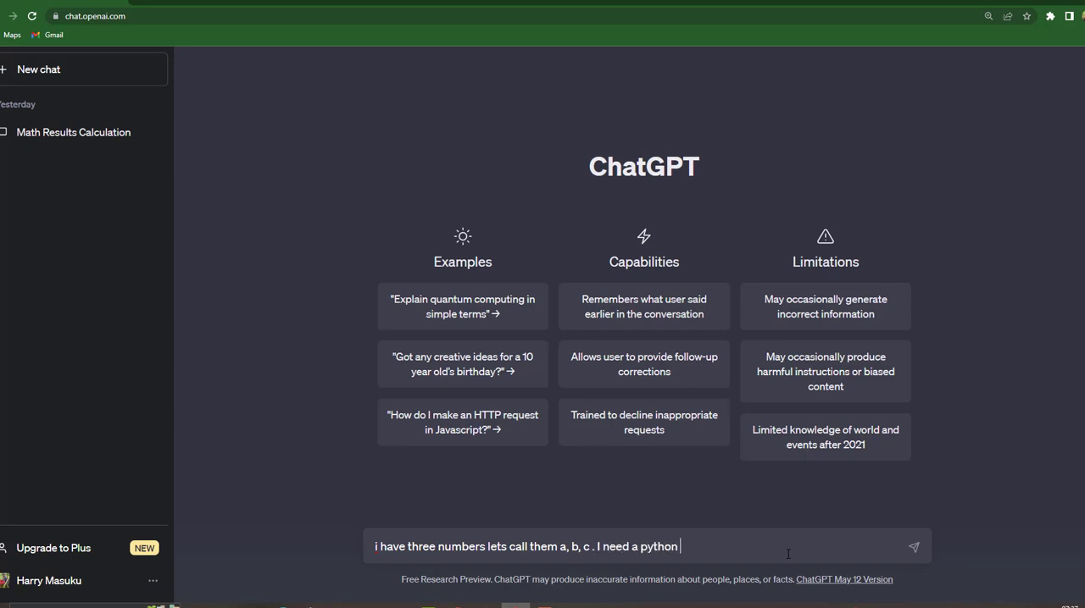
text(code that is able to g)
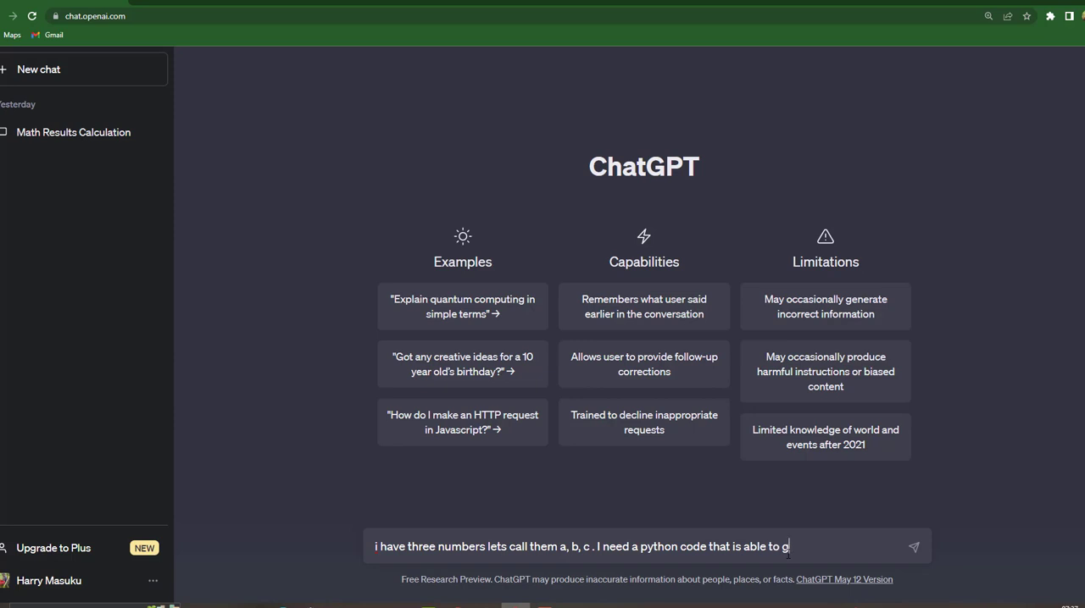
text(ive me answers if i)
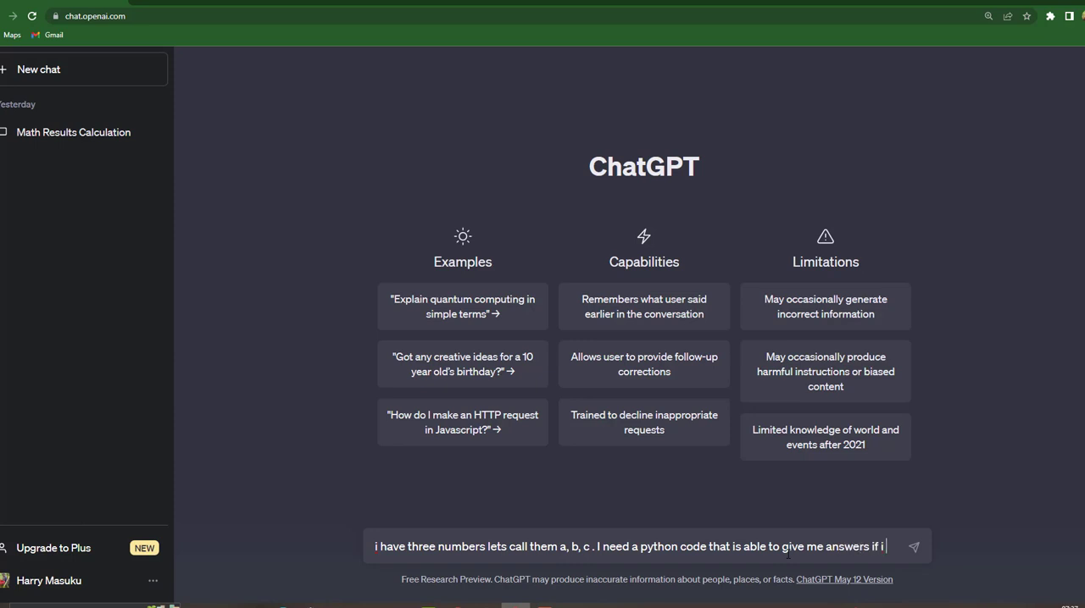
text(do the ma)
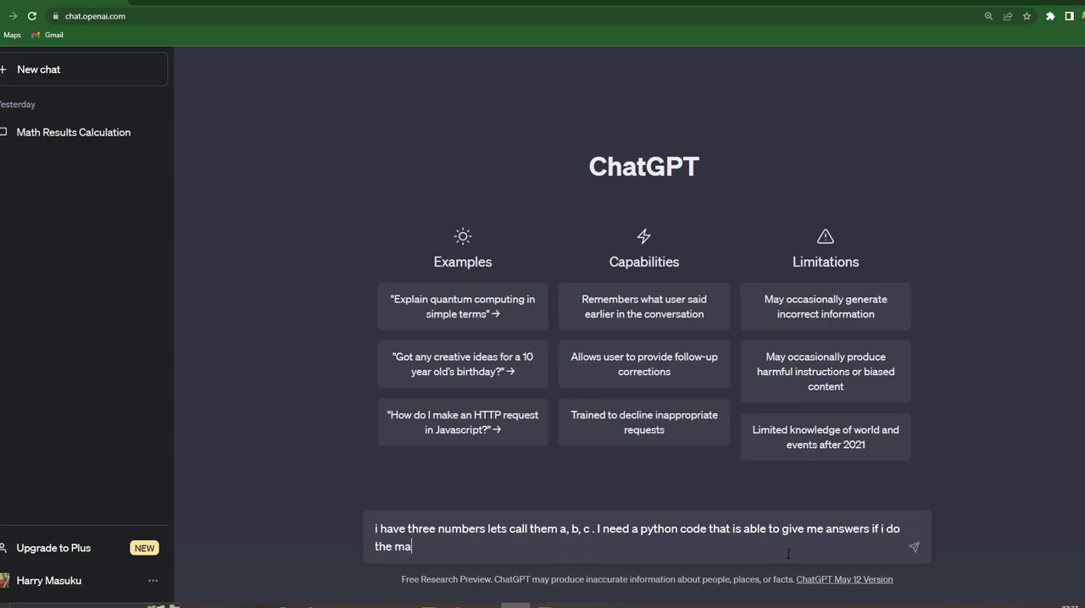
text(th)
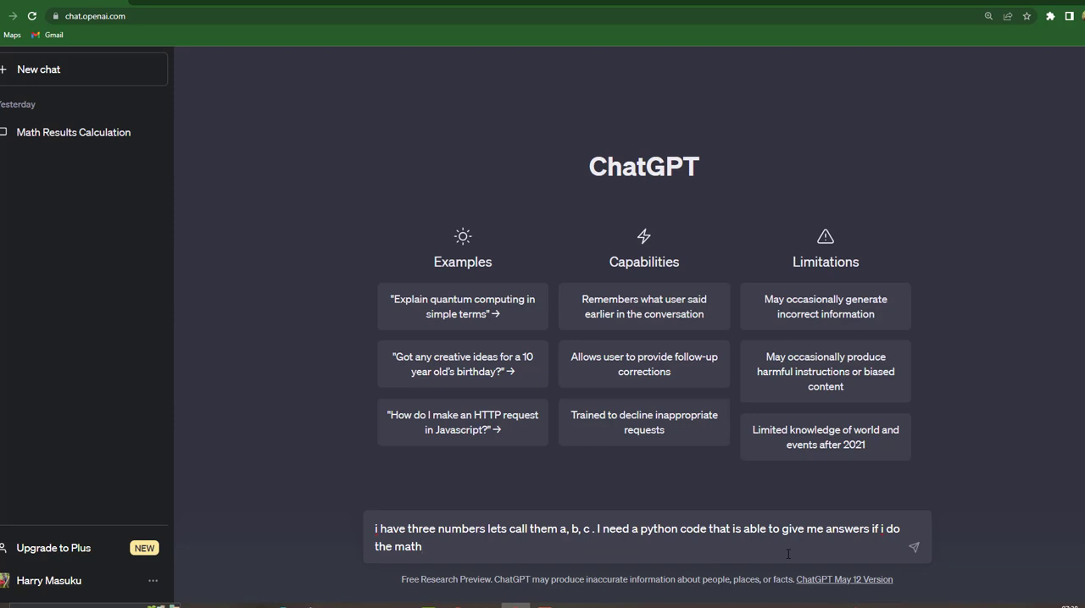
Step: Add the four expressions a-(b+c), a-(b-c), a+(b-c) and a+(b+c) to the prompt
text(a-)
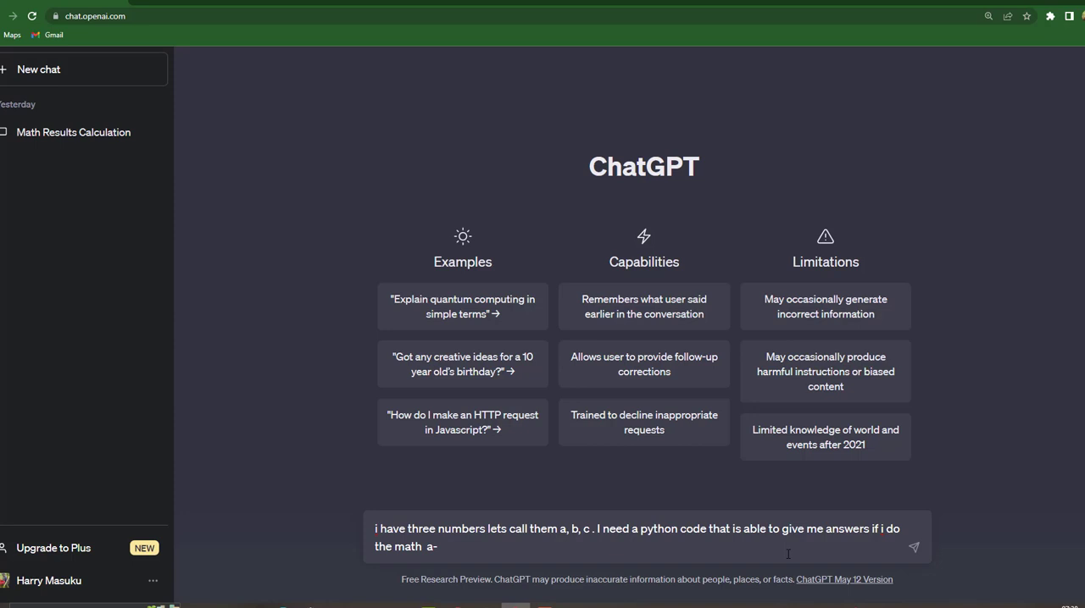
text(()
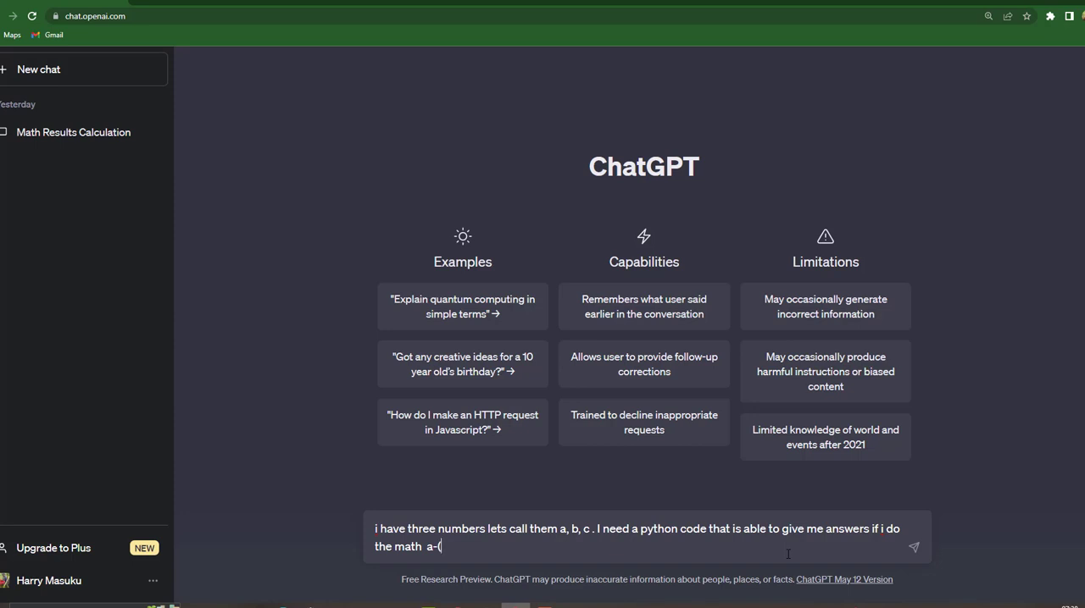
text(b+)
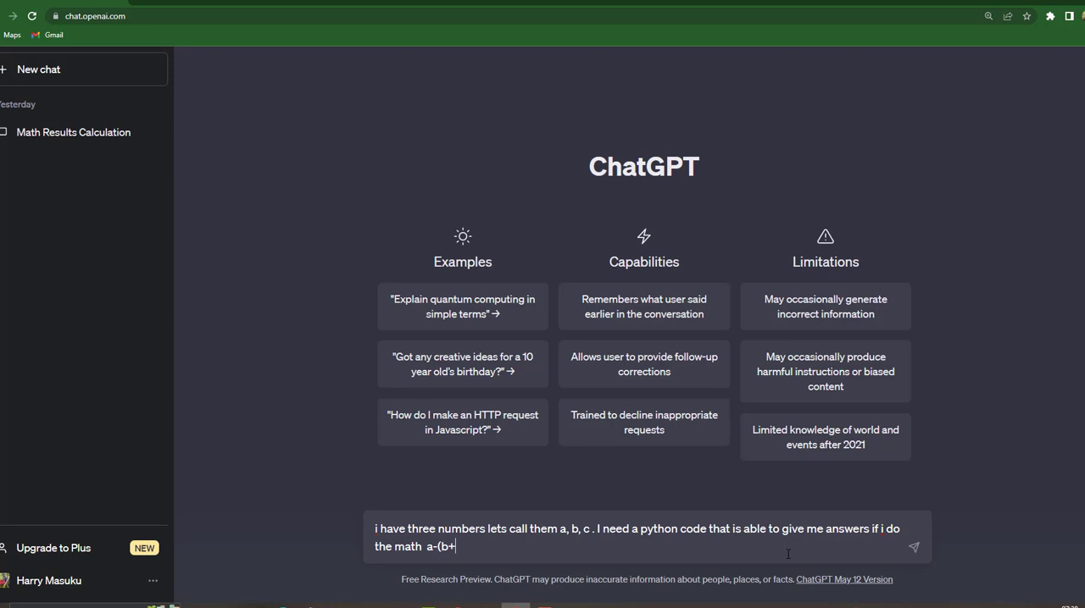
text(c+)
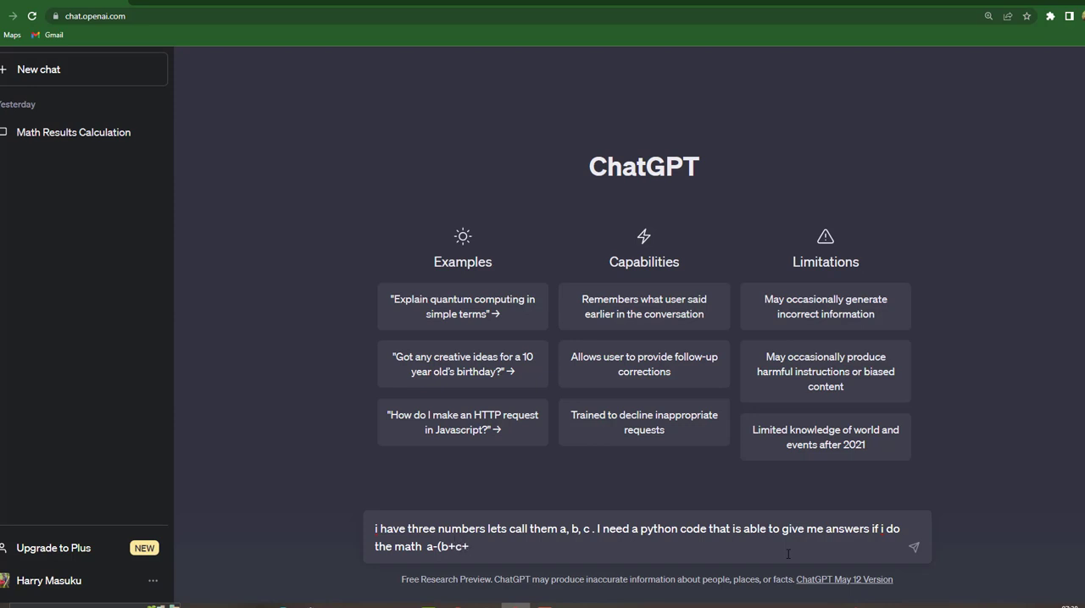
text())
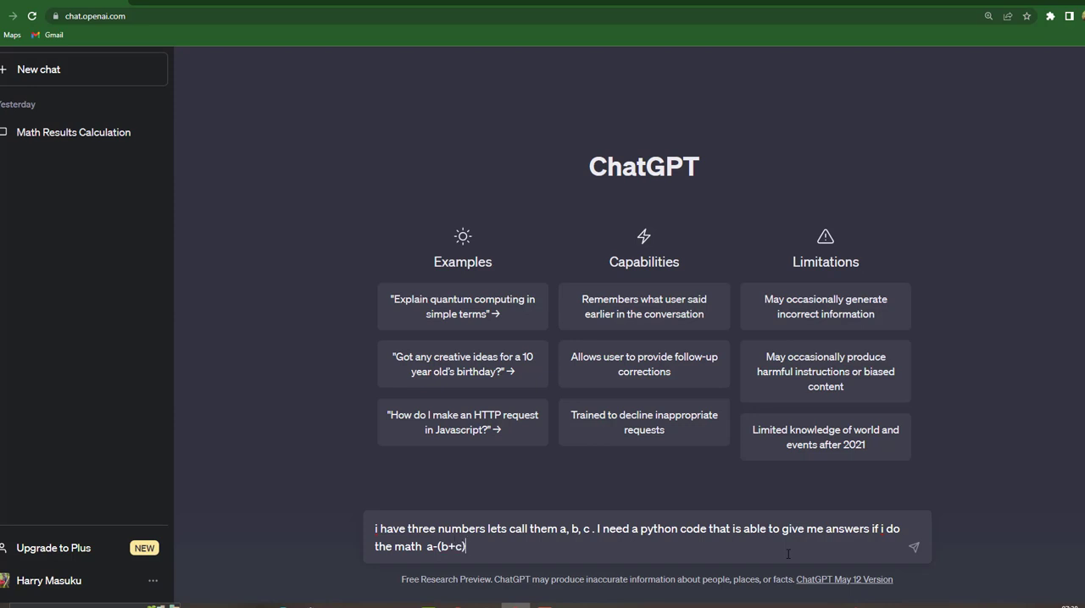
text(,)
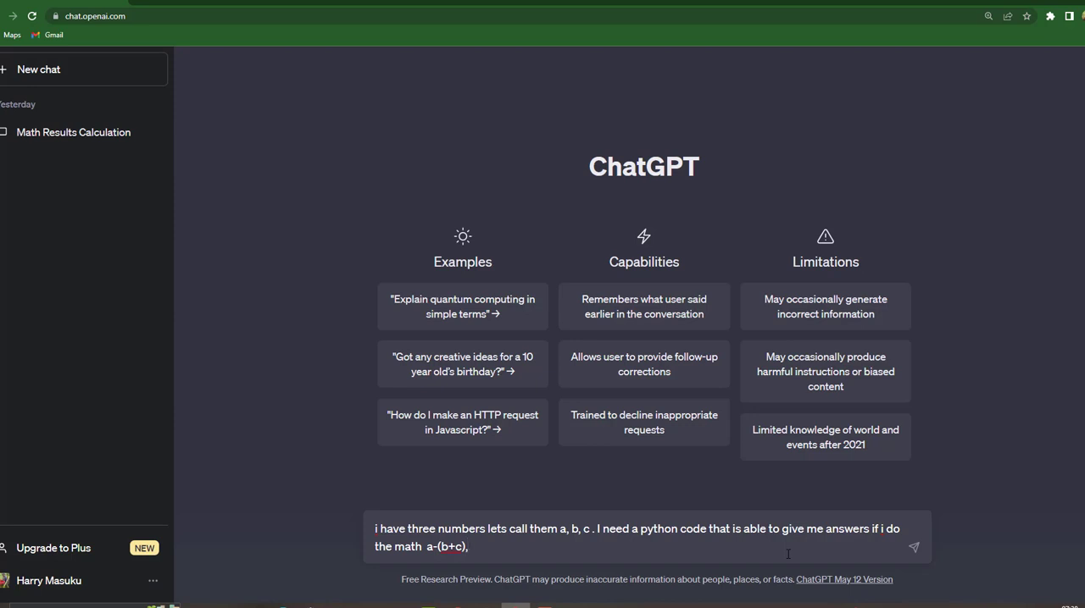
text(a-)
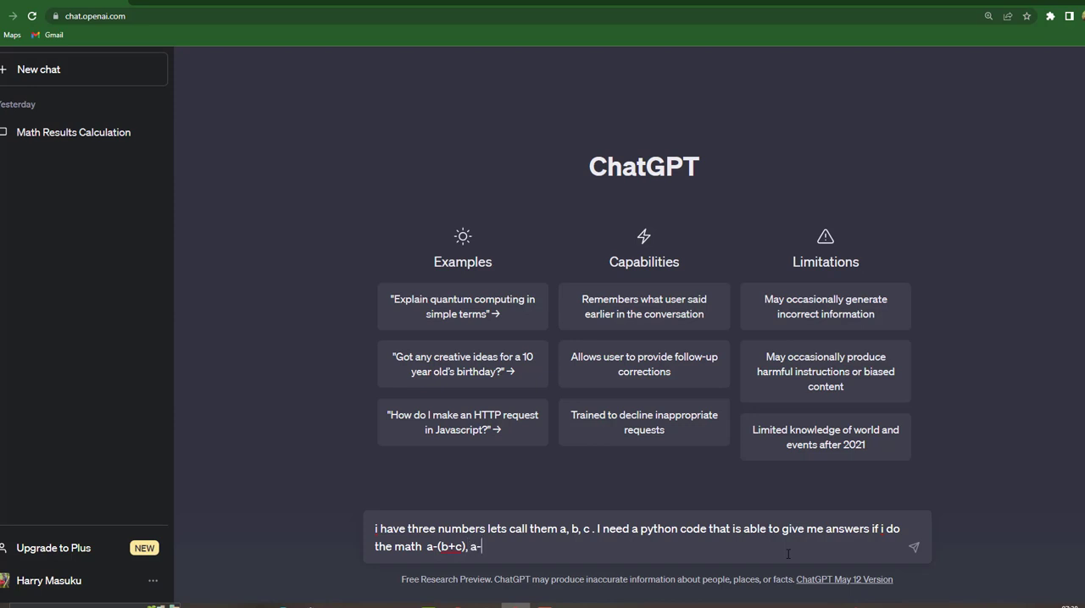
text((b-c)
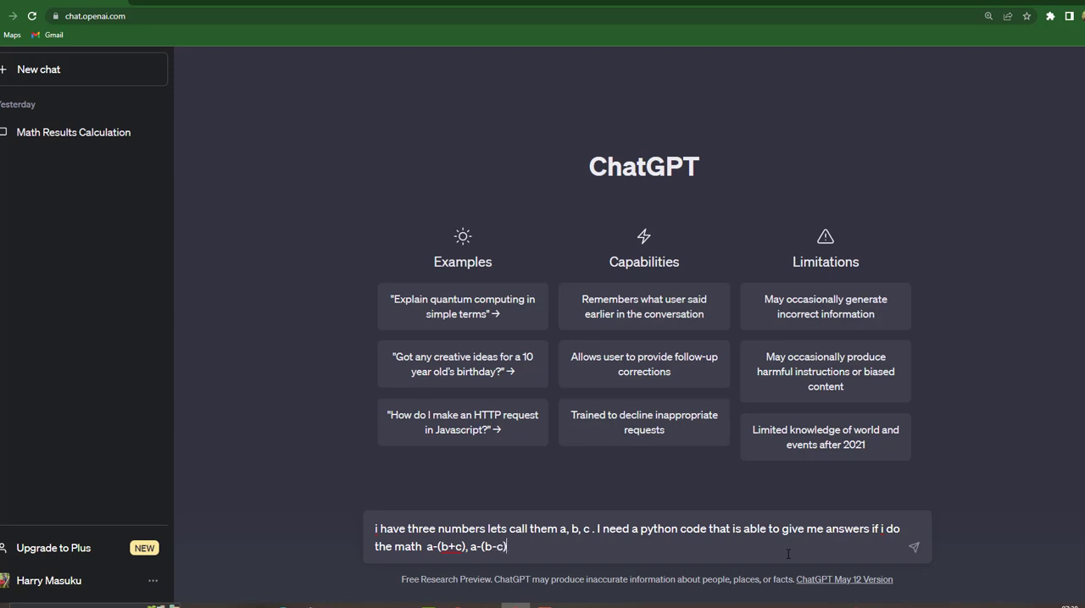
text(, a)
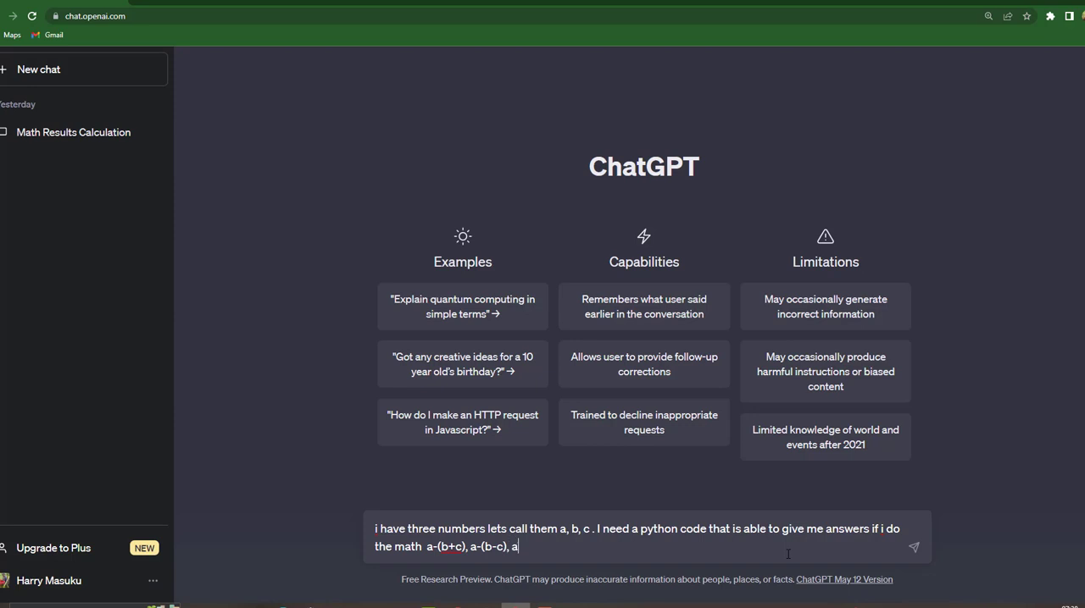
text(+)
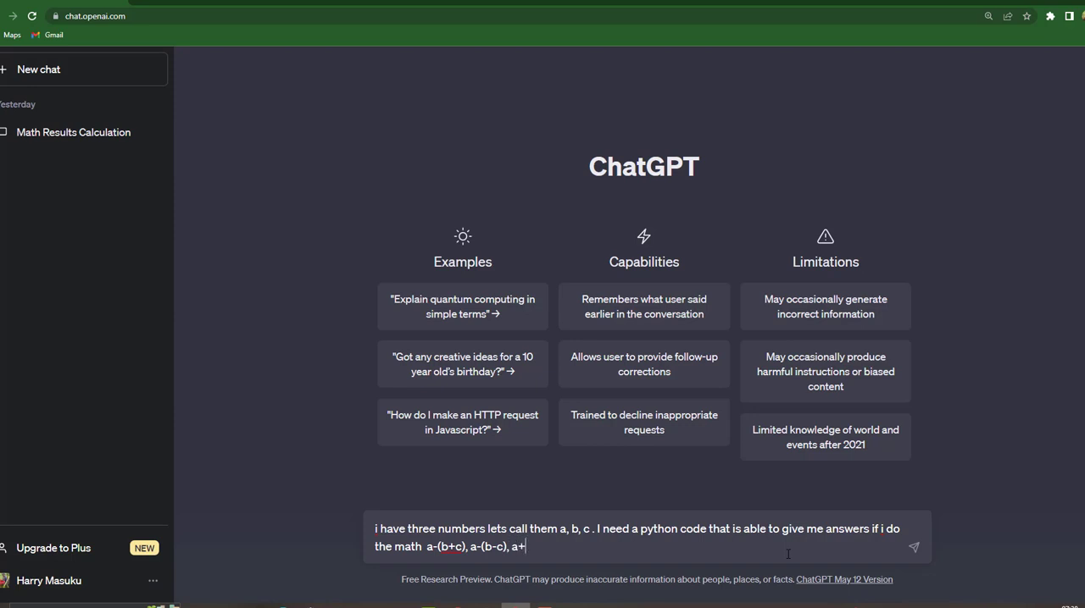
text((b-c)
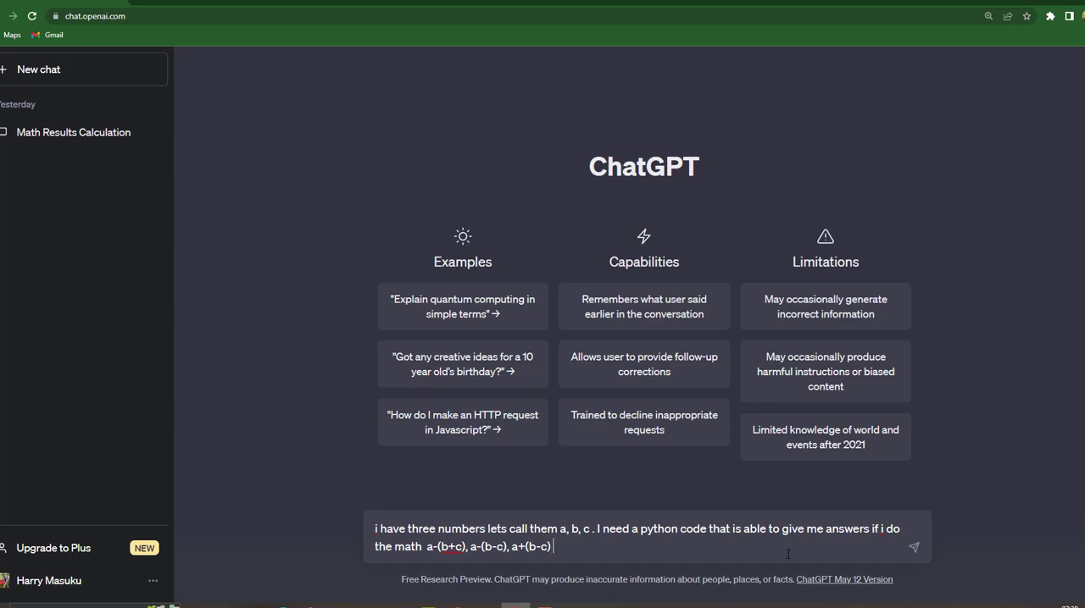
text(and)
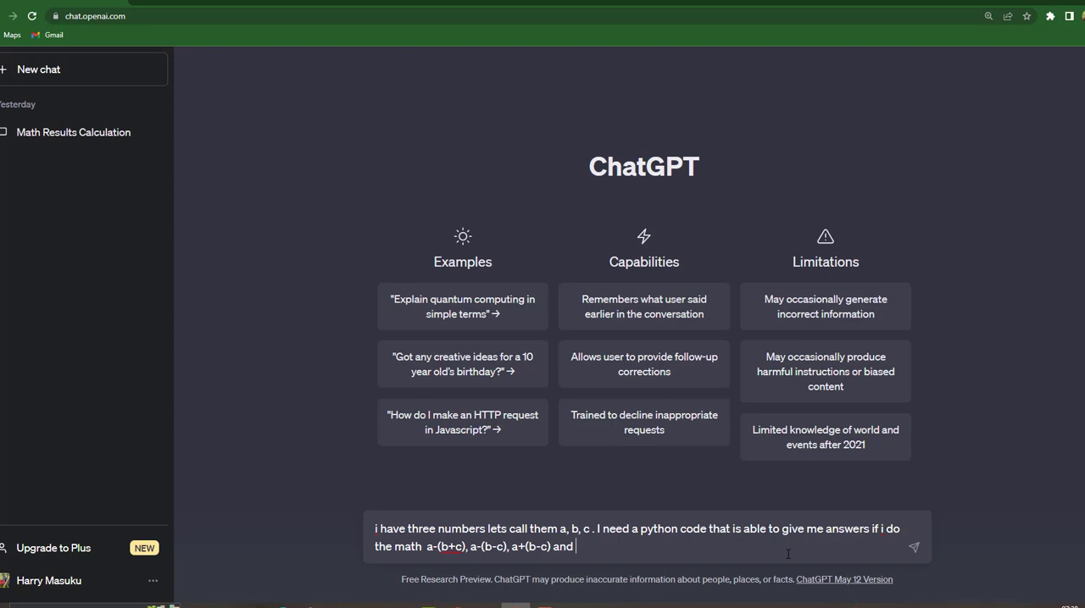
text(a)
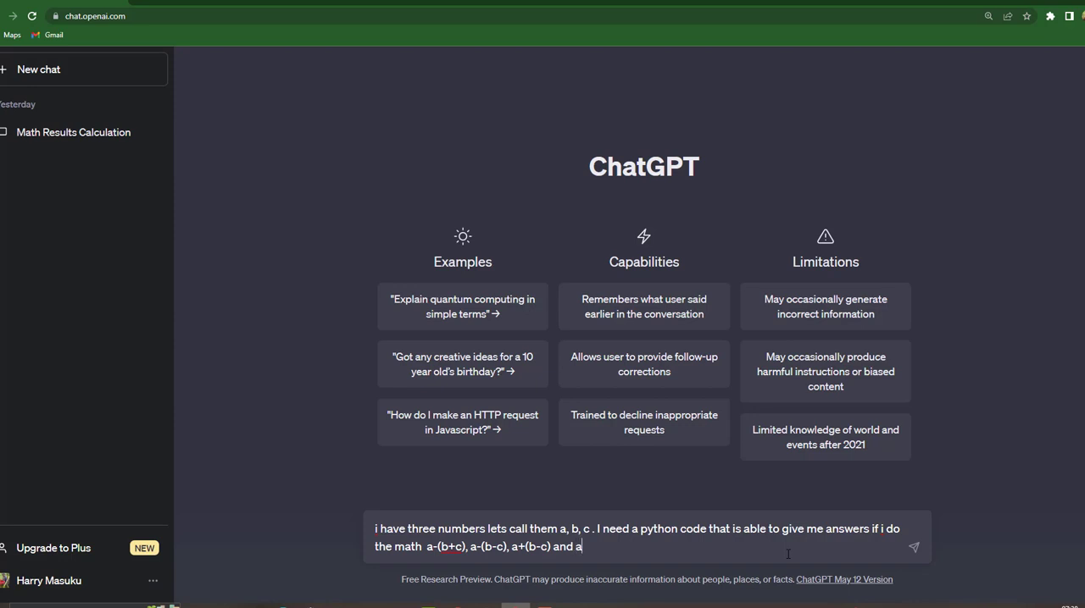
text(+)
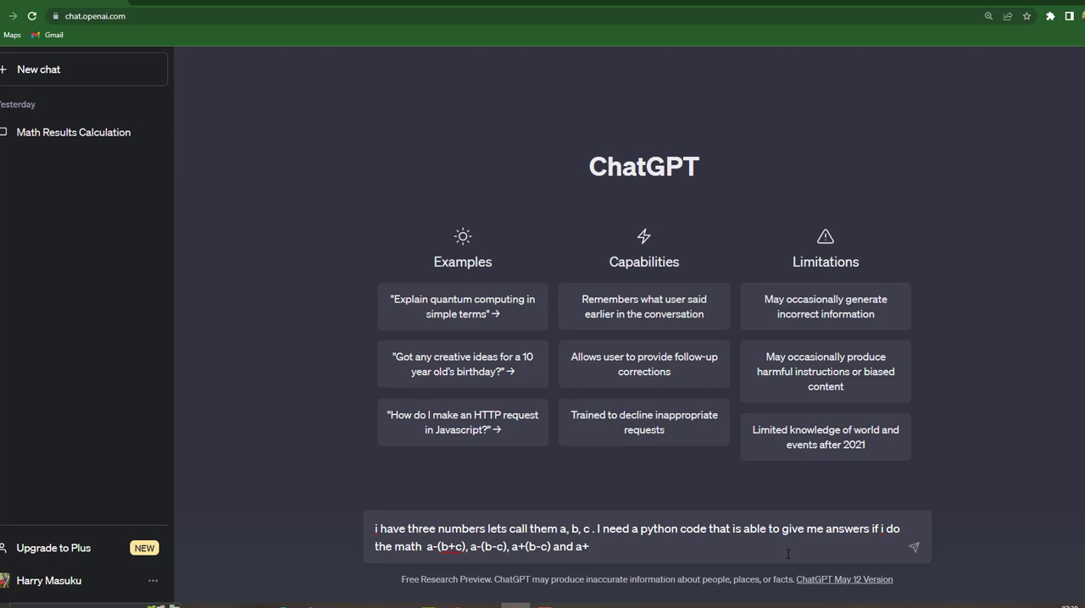
text(()
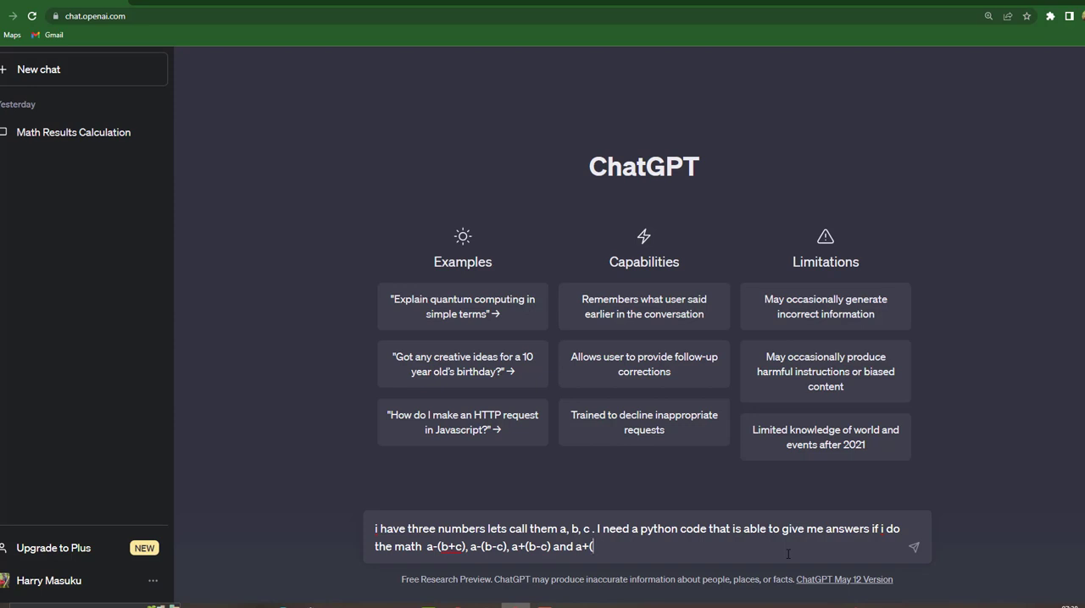
text(b+)
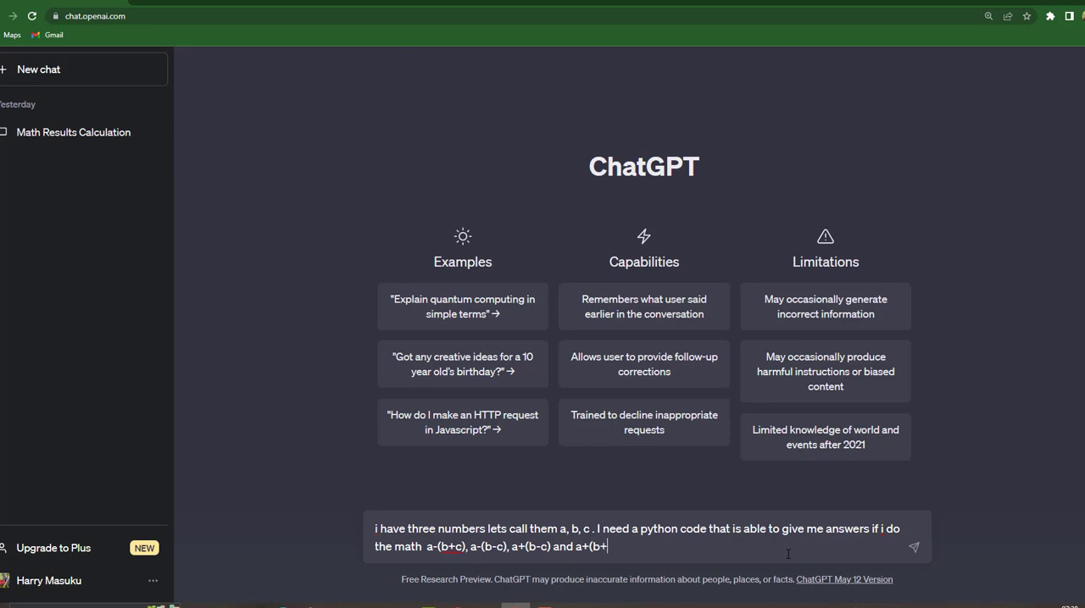
text(c))
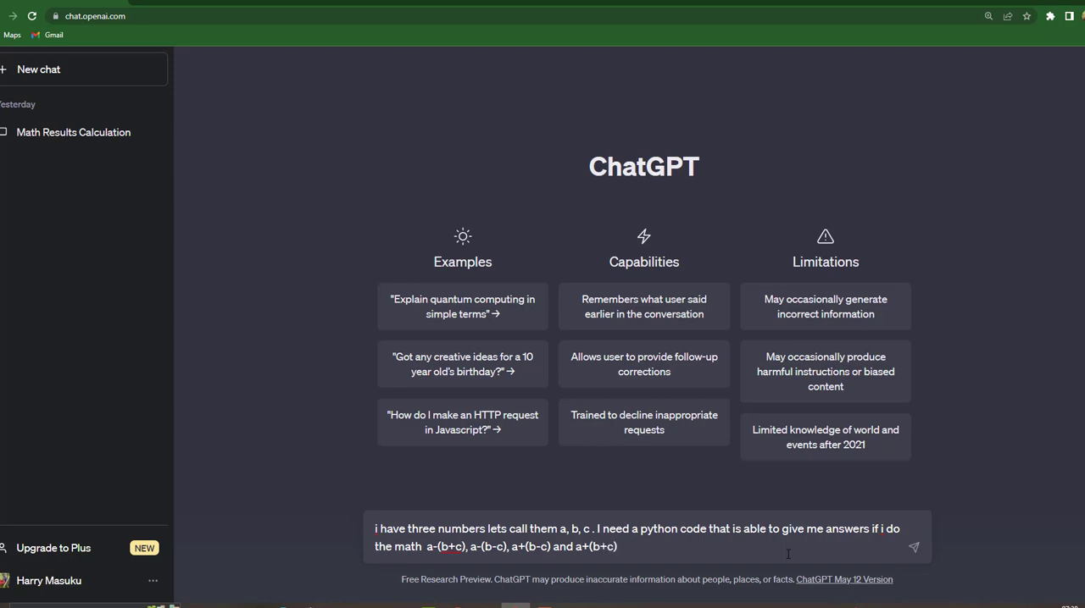
Step: Send the math-code prompt and scroll through the calculate_results function and example usage
click(913, 547)
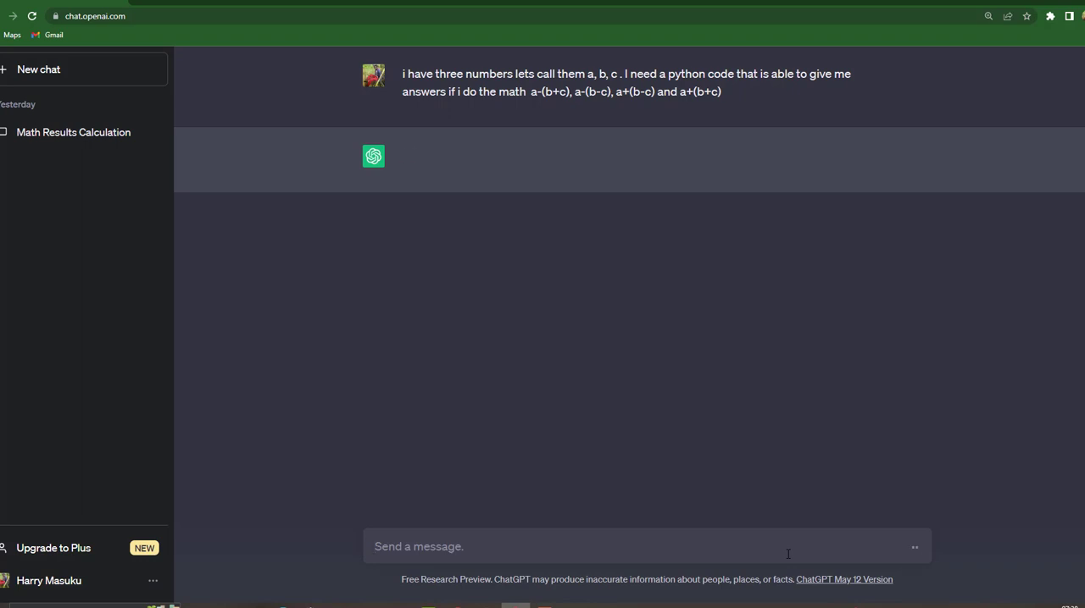
click(419, 546)
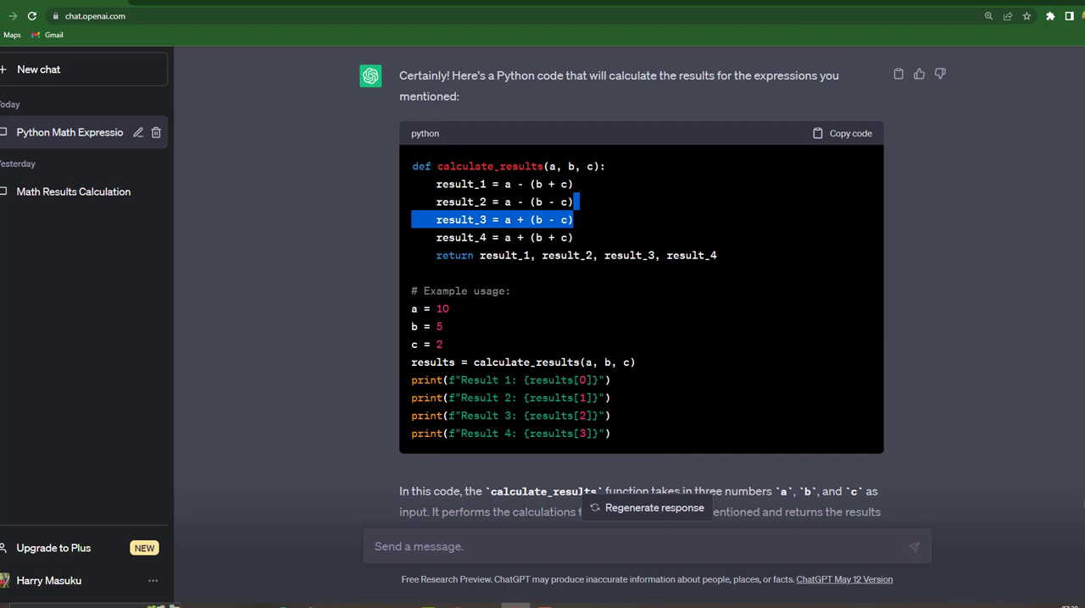
scroll(down, 3)
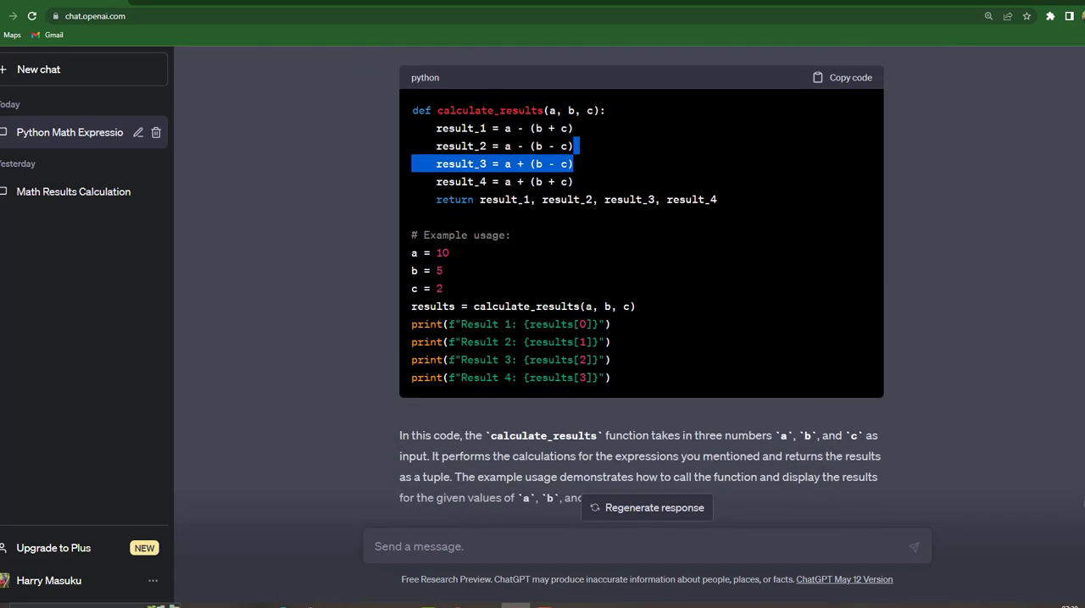
scroll(down, 3)
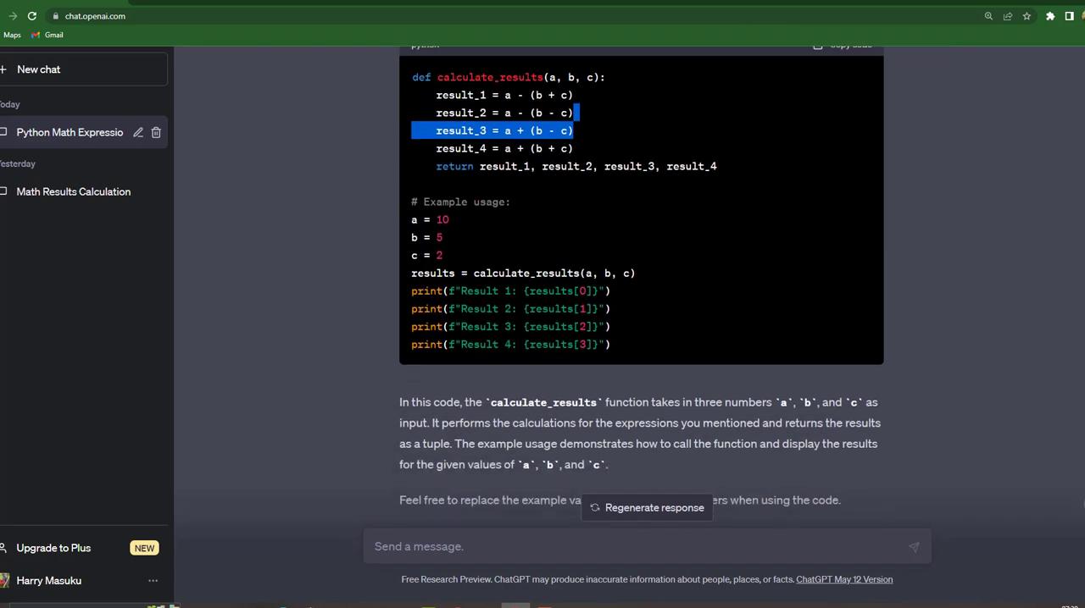
scroll(down, 3)
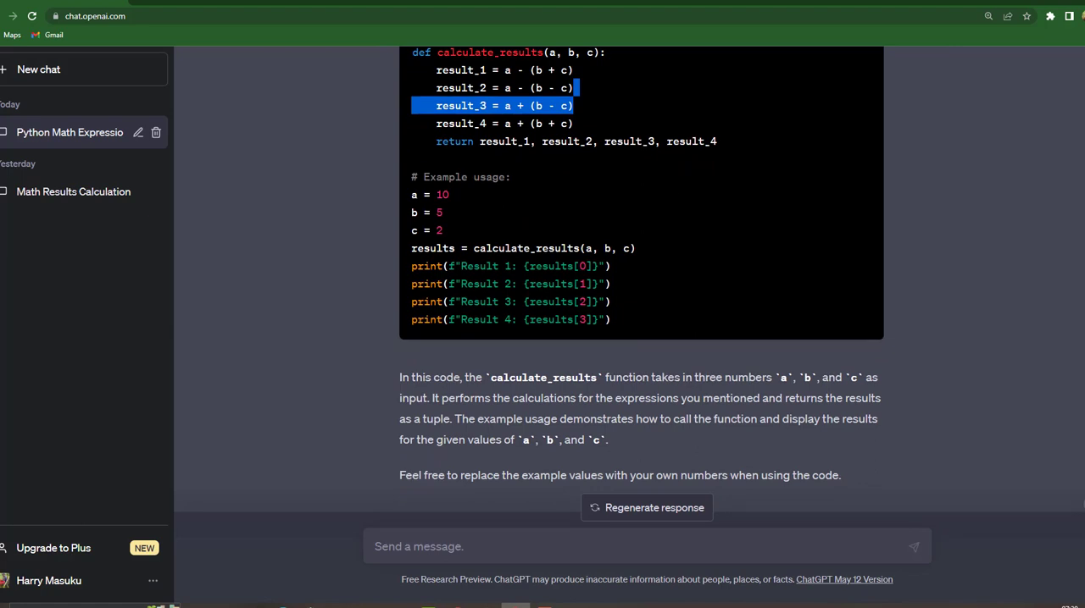
scroll(down, 3)
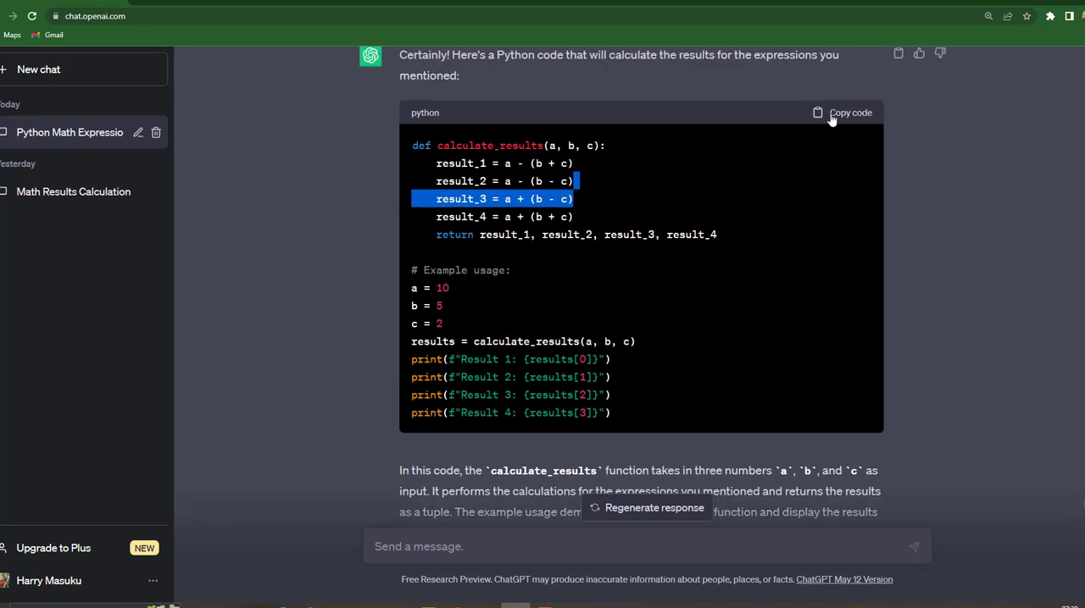
Step: Copy the generated calculate_results code block
click(848, 112)
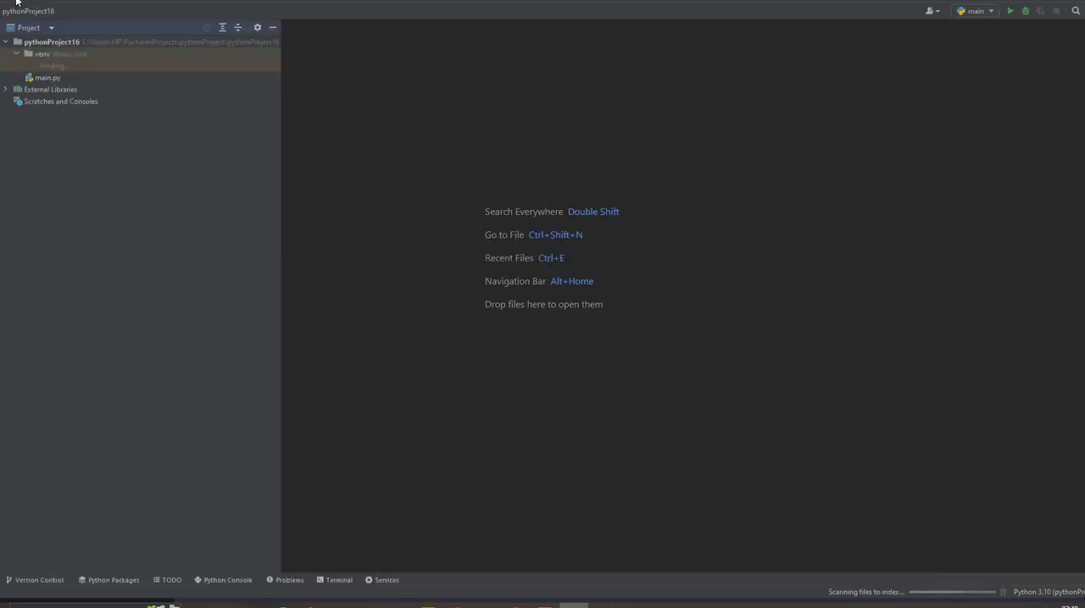
Step: Create and open the new pythonProject18 project from the File menu
click(6, 6)
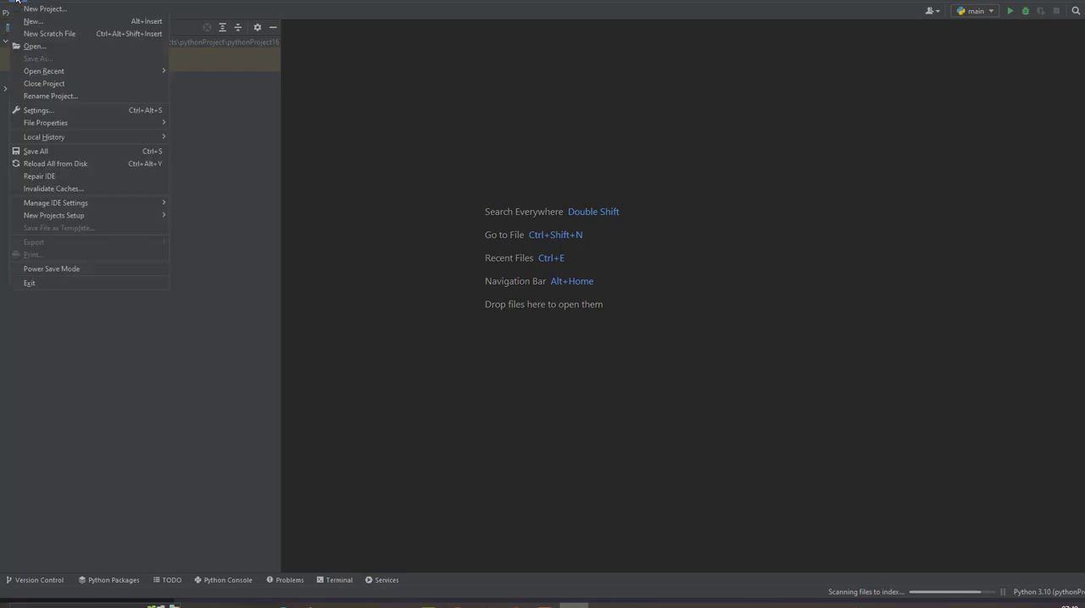
mouse_move(44, 9)
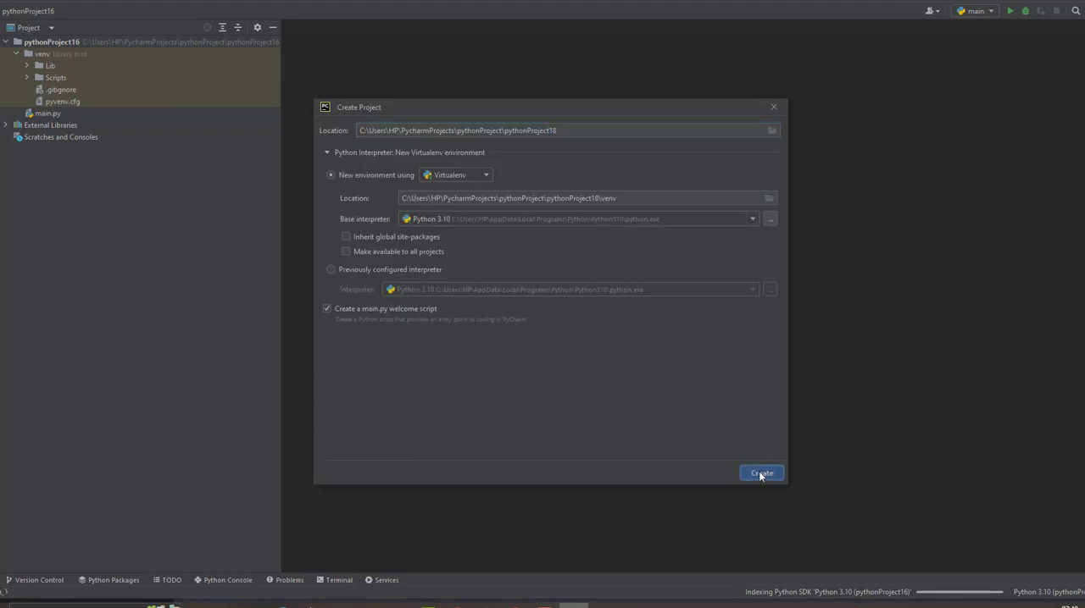
click(760, 473)
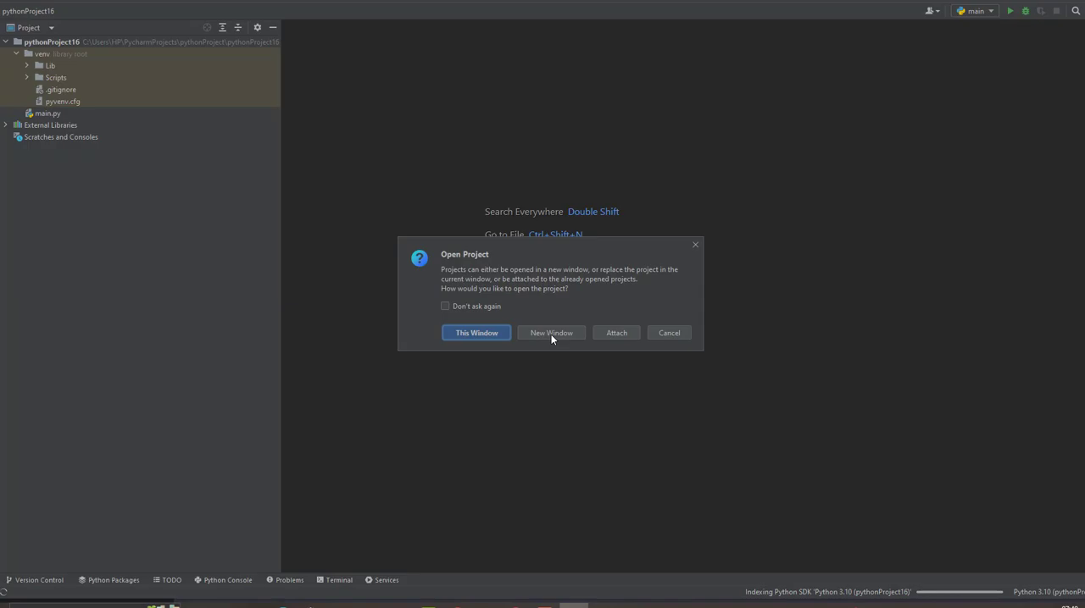
click(475, 332)
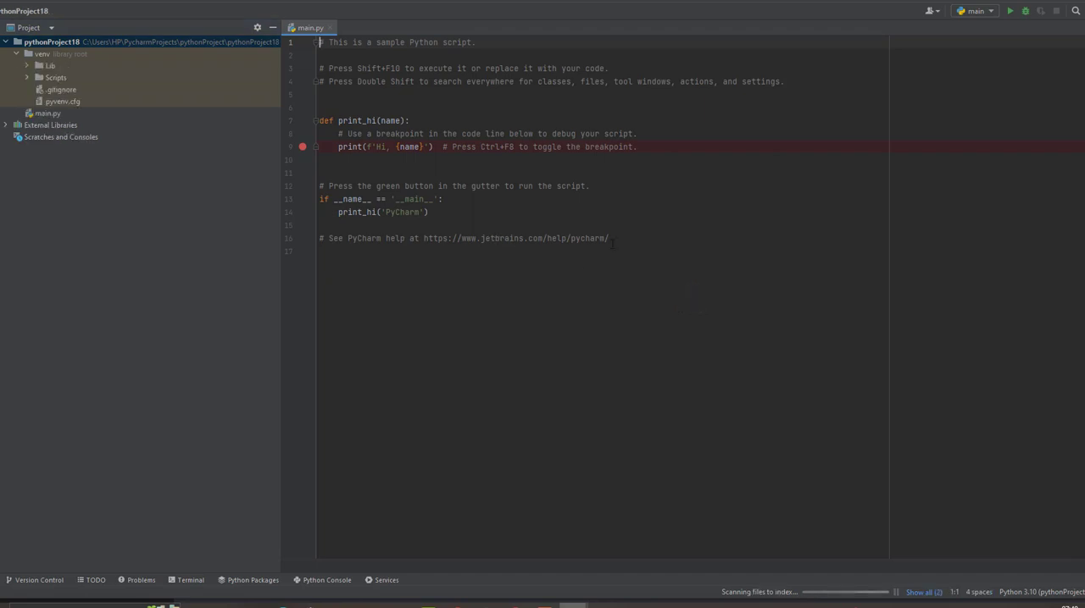
Step: Overwrite the sample main.py with the copied code and run it, printing 3, 7, 13, 17
key(ctrl+a)
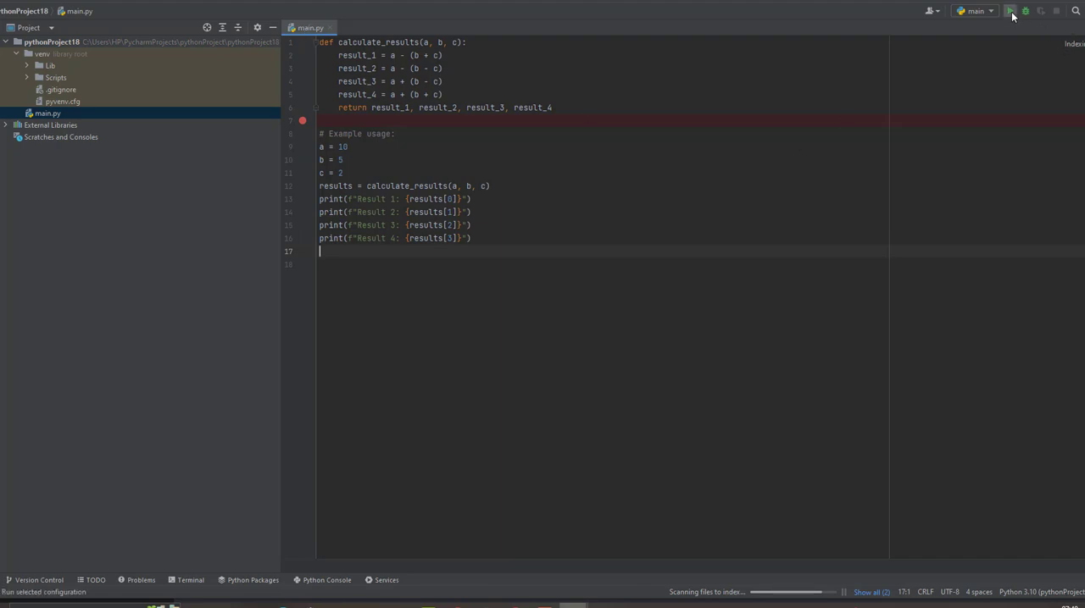
click(1010, 11)
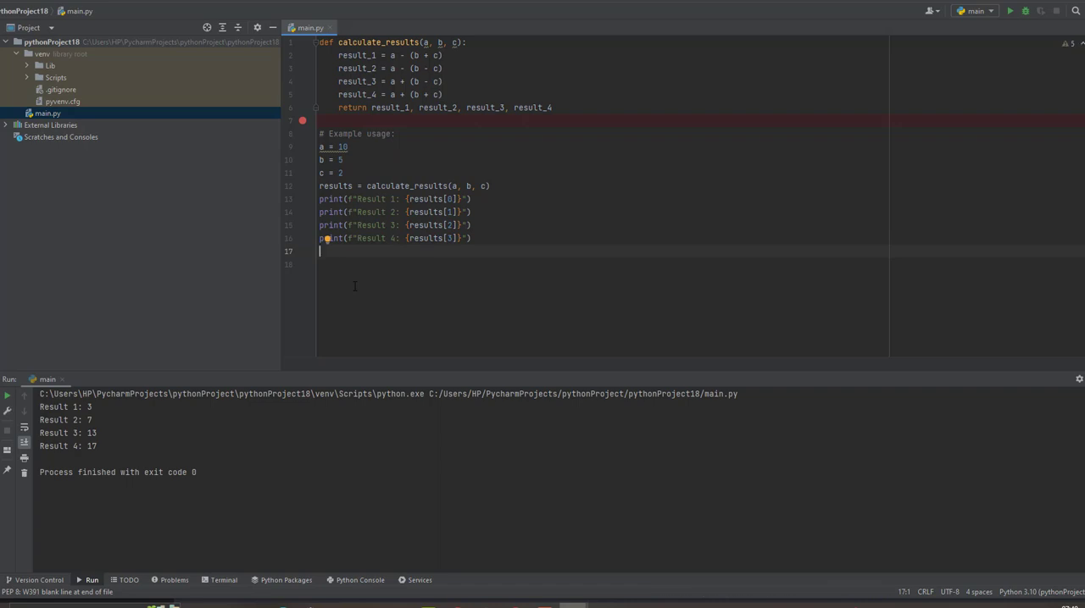
mouse_move(496, 498)
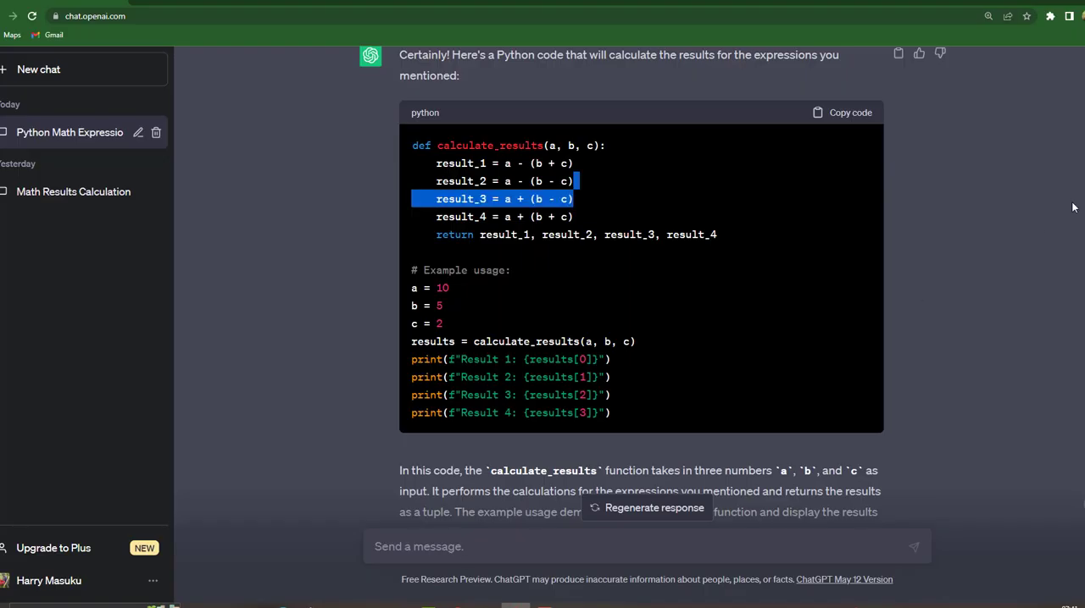
Step: Send a follow-up asking to modify the code so the user enters the values
scroll(down, 3)
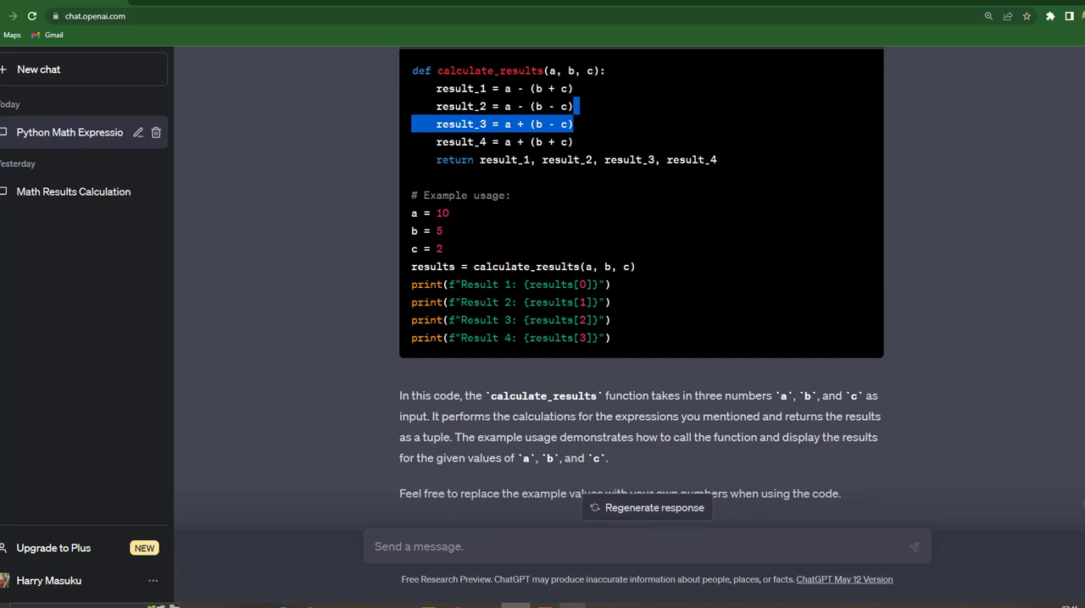
mouse_move(604, 382)
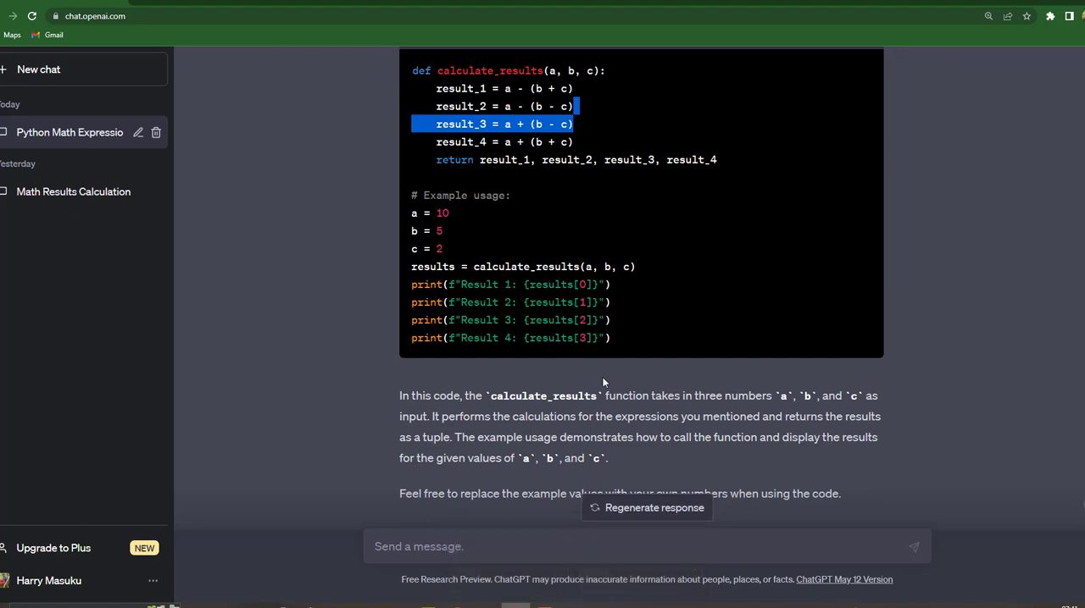
mouse_move(477, 564)
text(i want to)
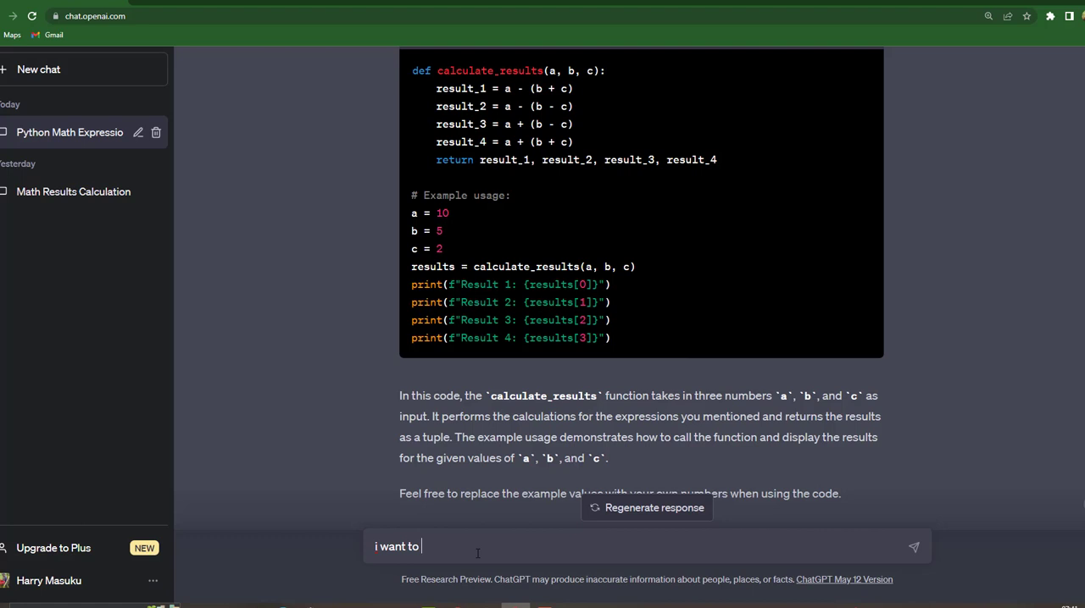
text(modify)
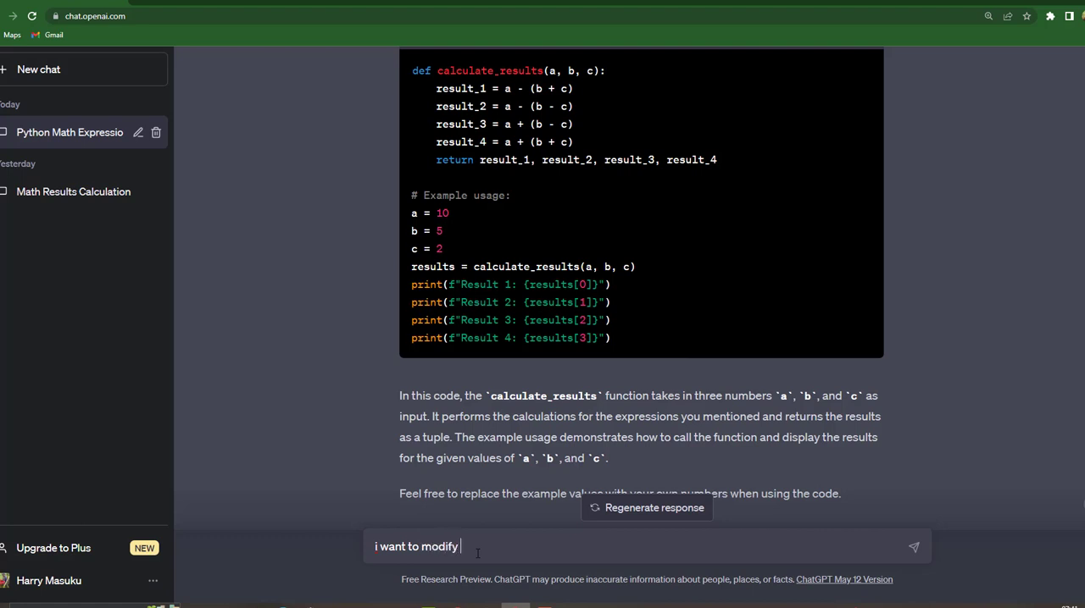
text(the code to ask me to)
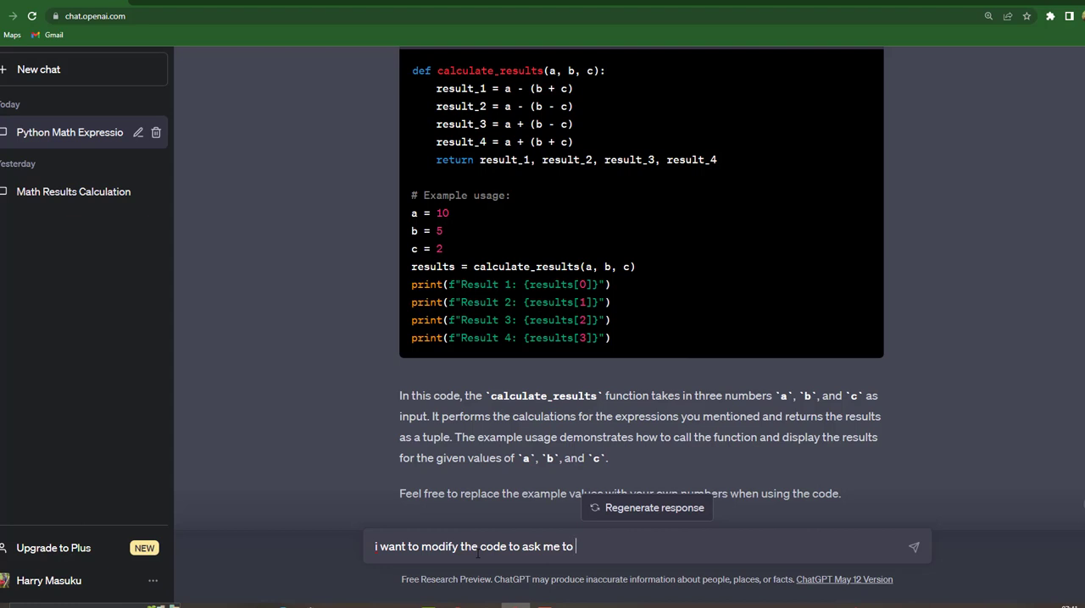
text(enter)
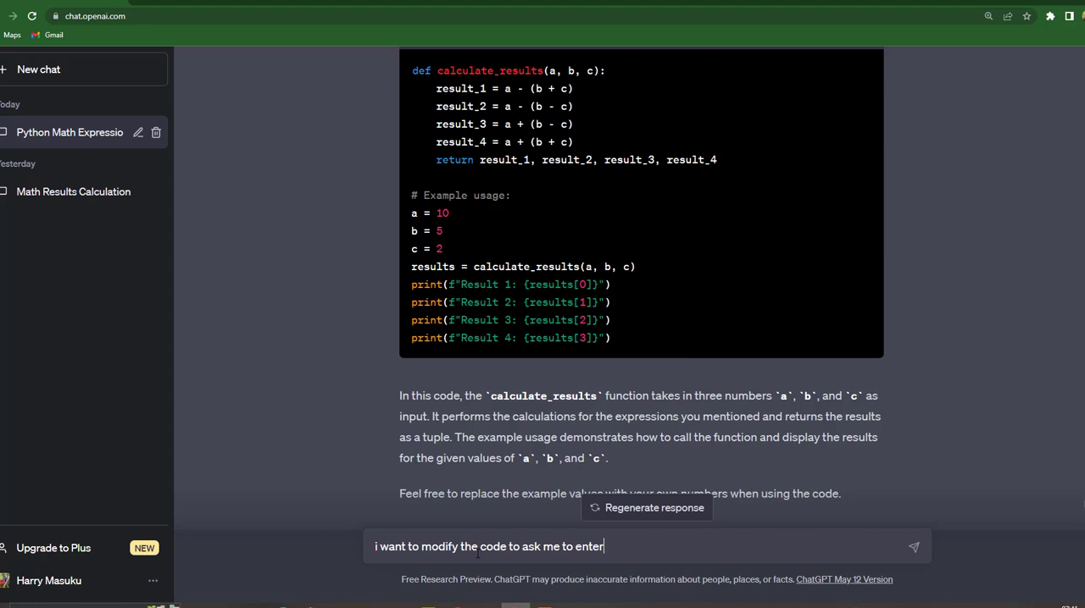
text(t)
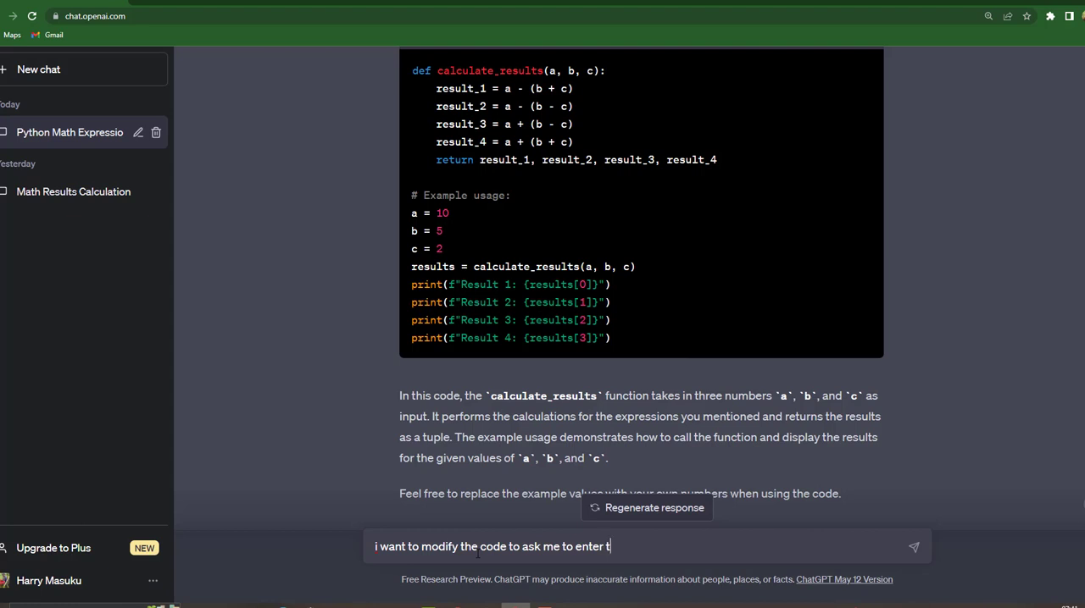
text(he values of a, b)
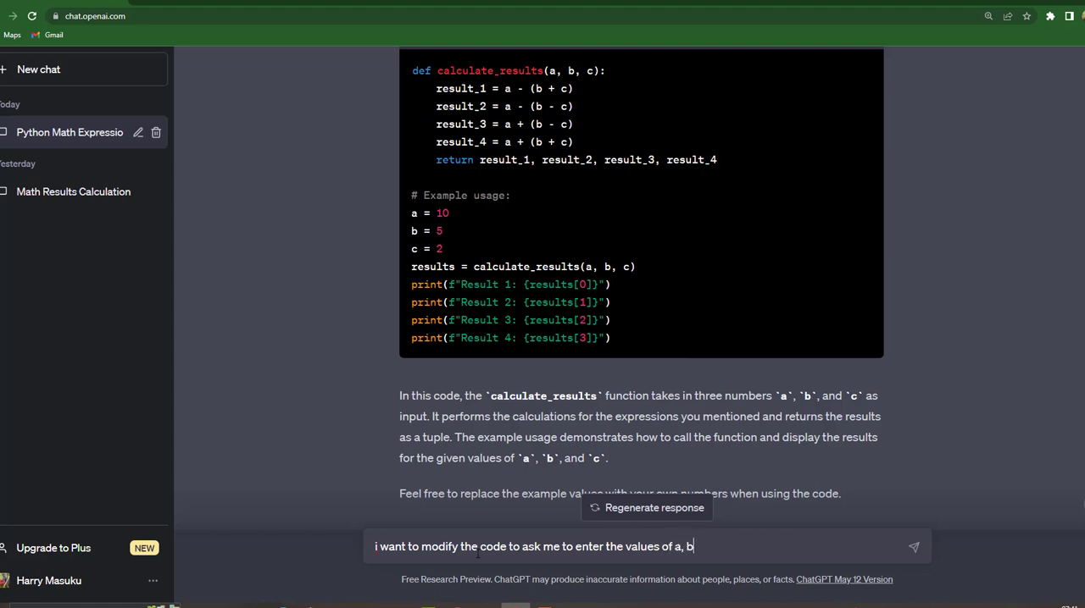
click(913, 547)
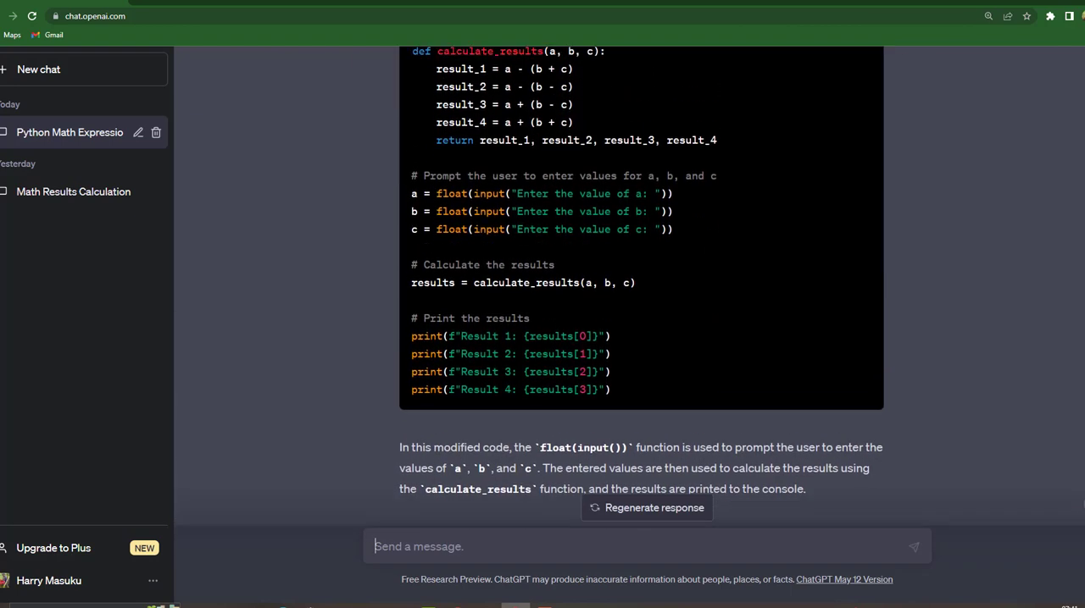
Step: Scroll to the modified input-prompting code and copy it
scroll(down, 3)
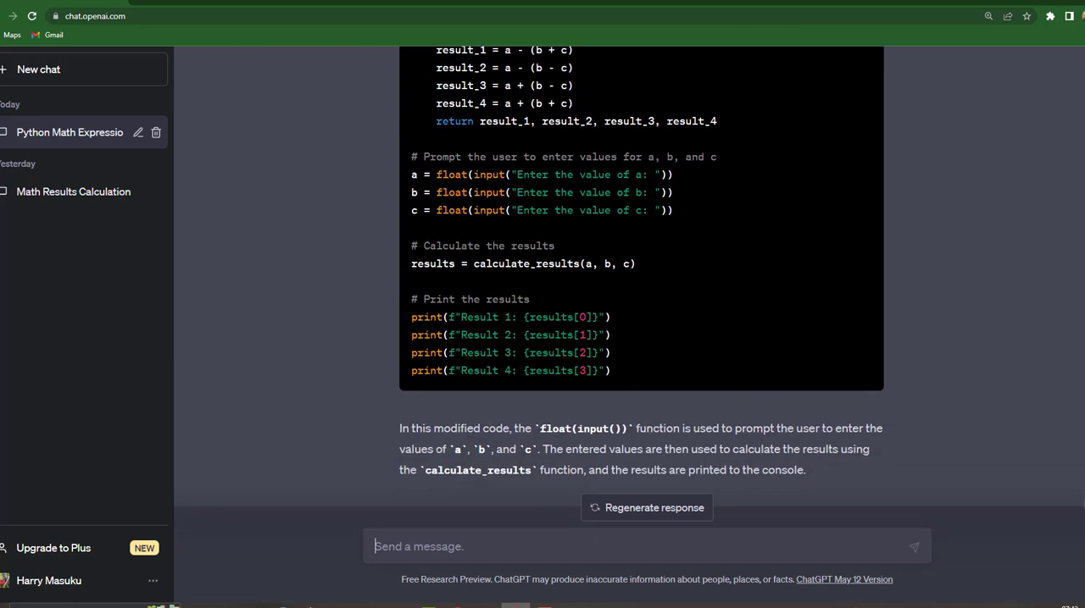
scroll(down, 3)
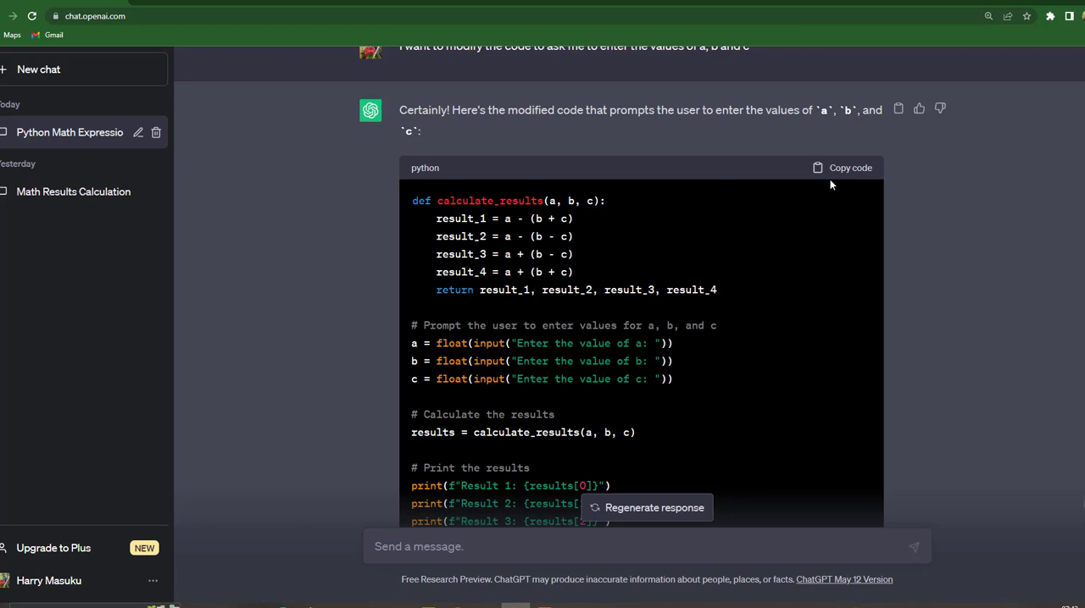
click(848, 167)
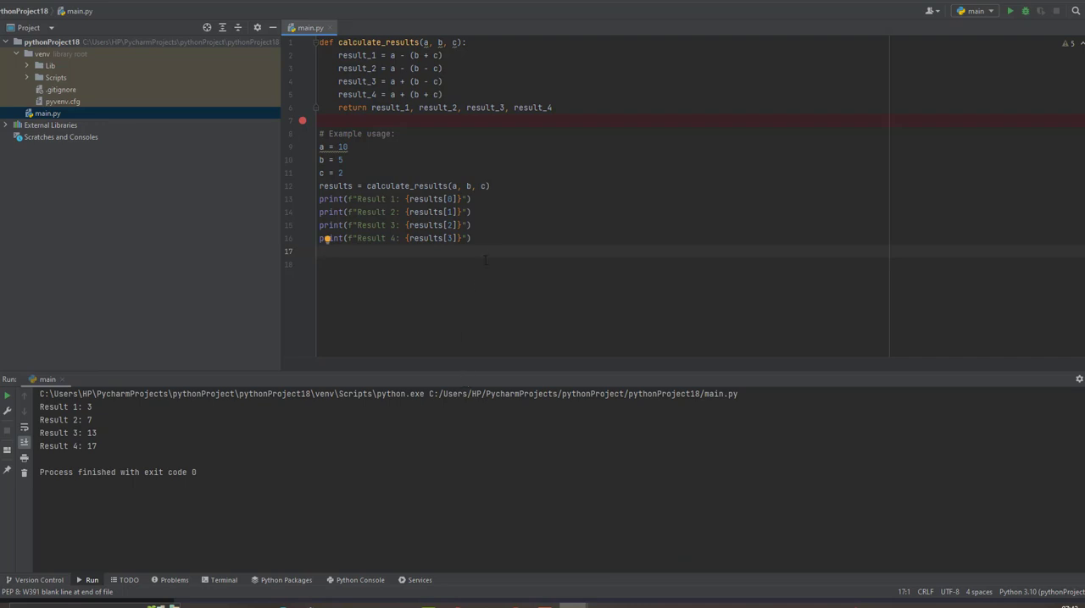
Step: Paste the input-prompting version into main.py, run it, and enter values for a and b
key(ctrl+a)
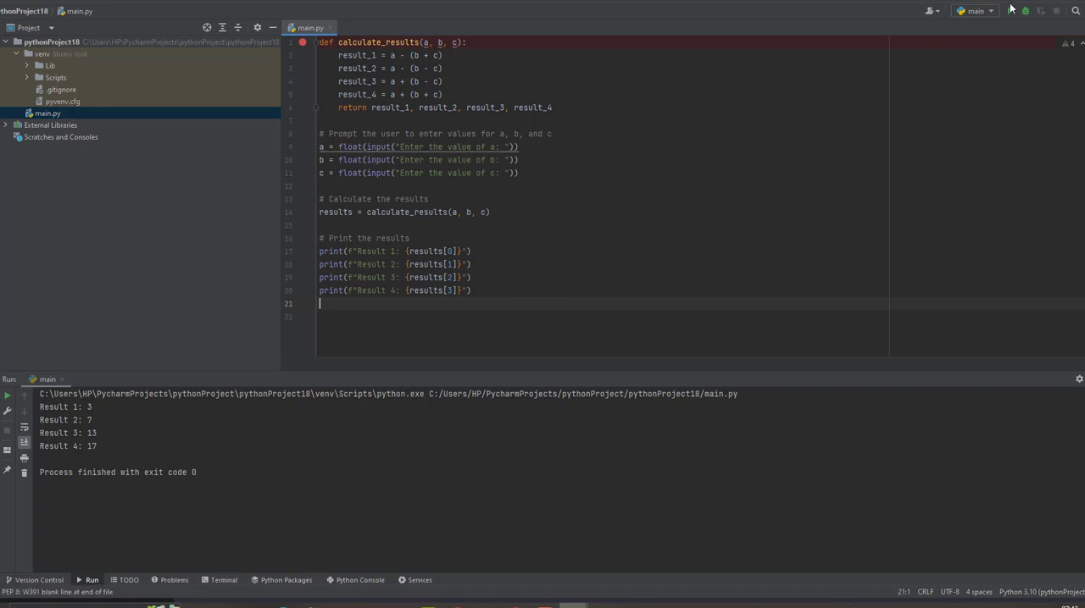
click(1024, 11)
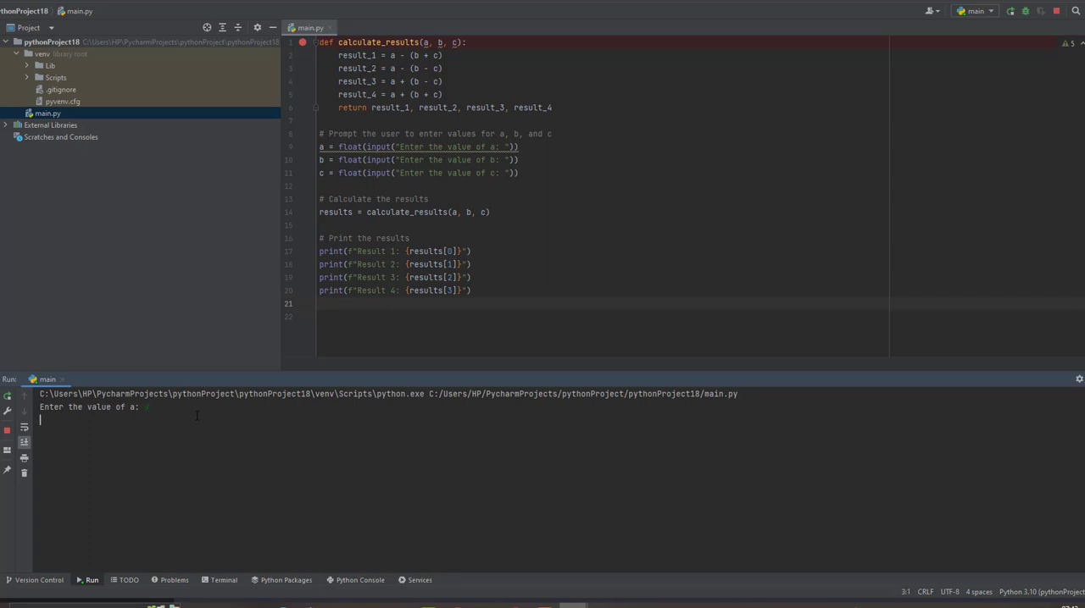
key(enter)
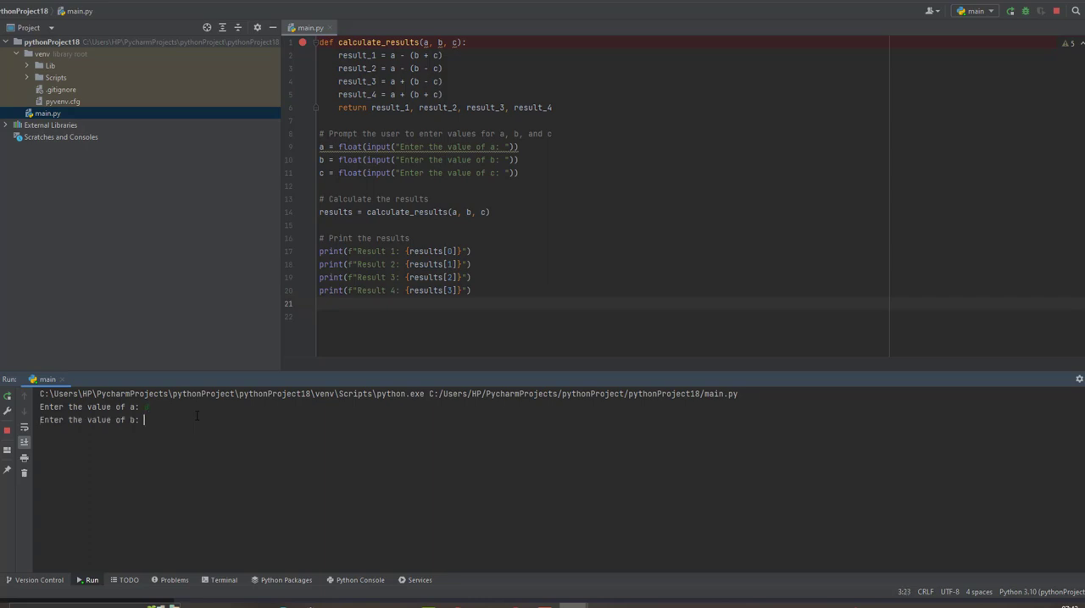
key(enter)
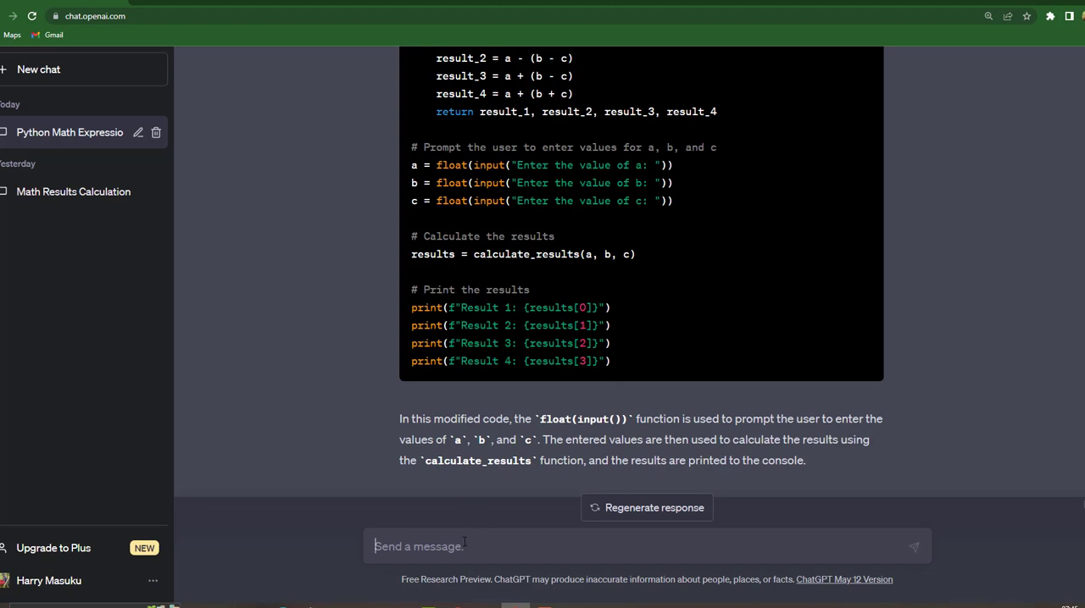
Step: Type a request to print results on one line as bonus number, separated by commas
text(modify the code to give me results in one)
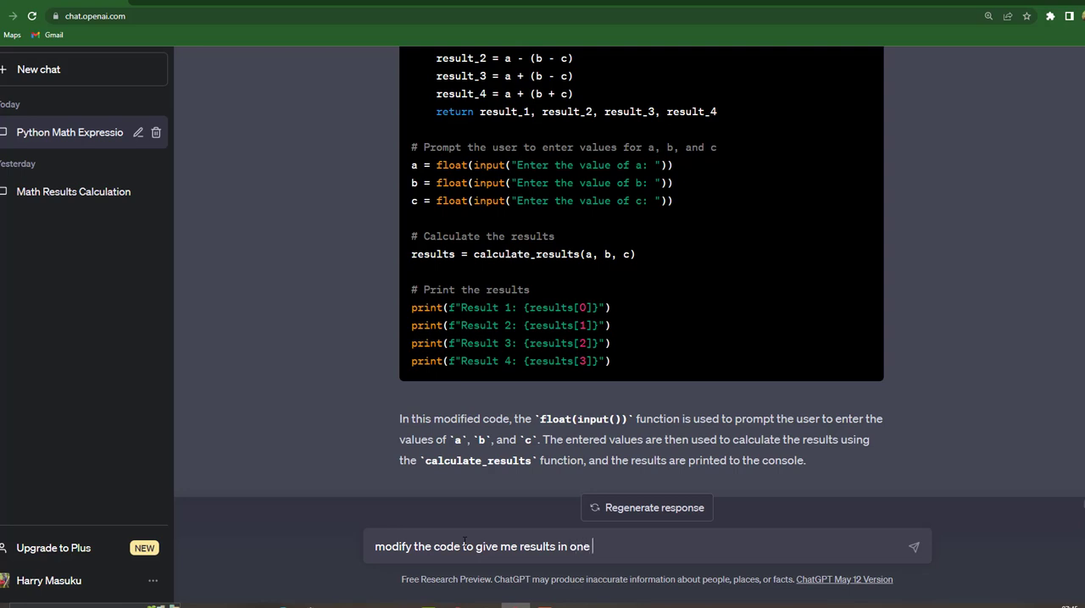
text(line)
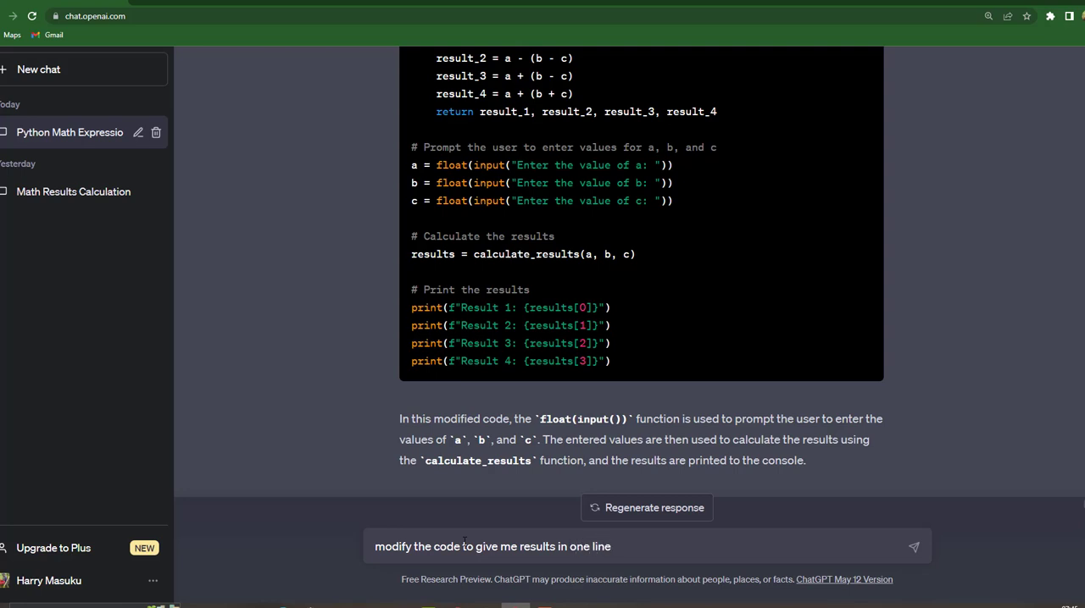
text(, name the resuk)
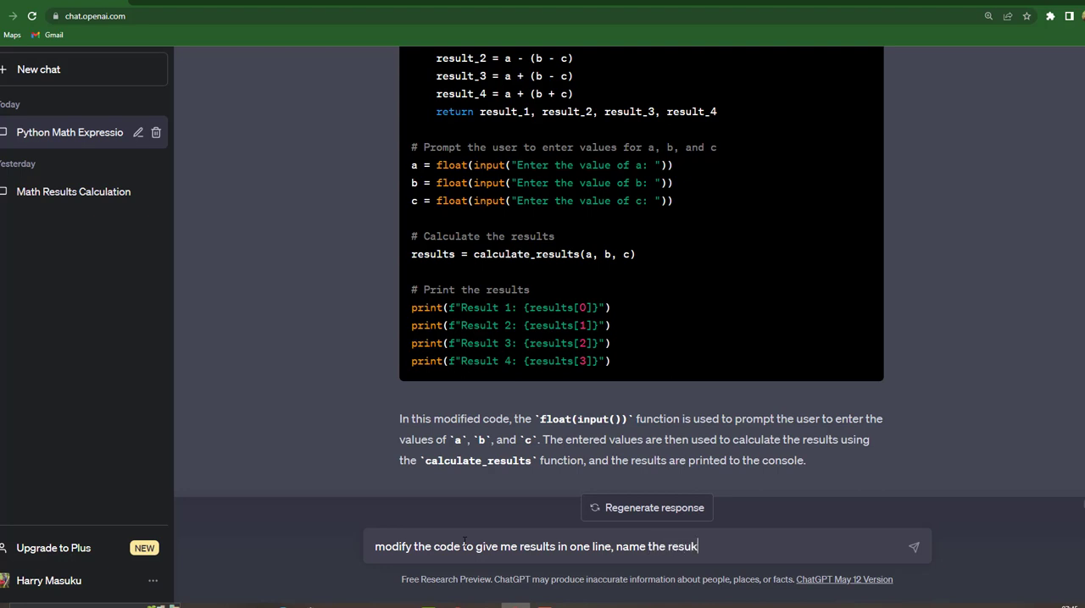
key(Backspace)
text(lts)
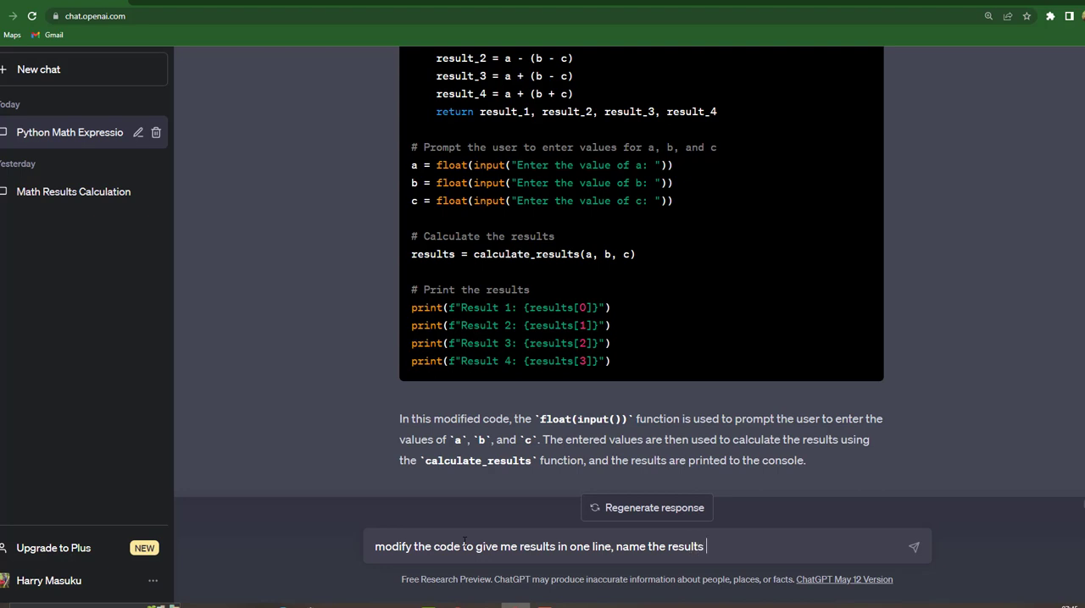
text(as bonus number and sep)
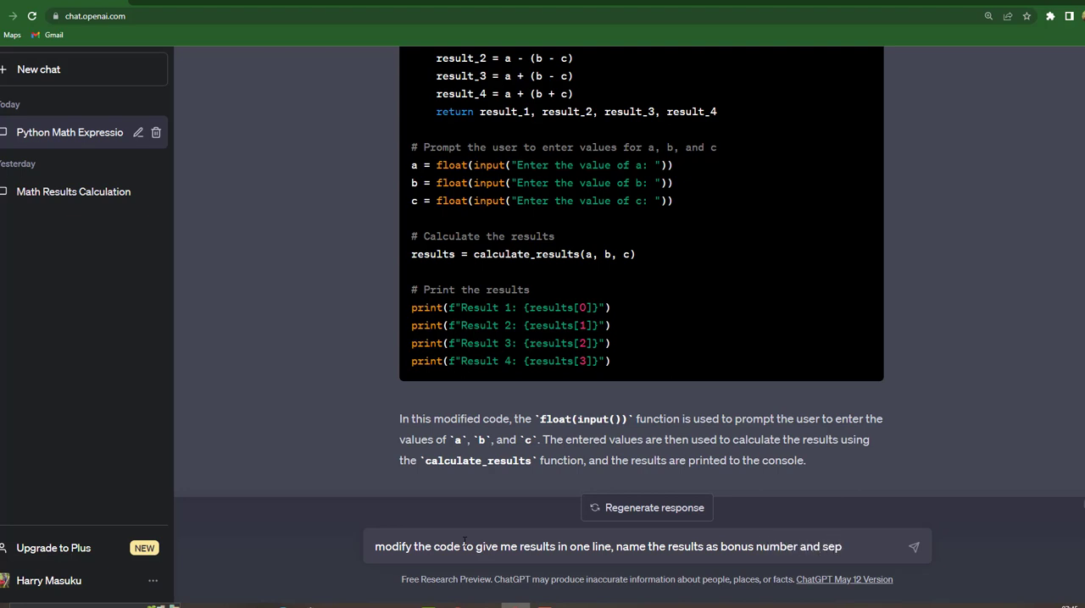
text(arate the)
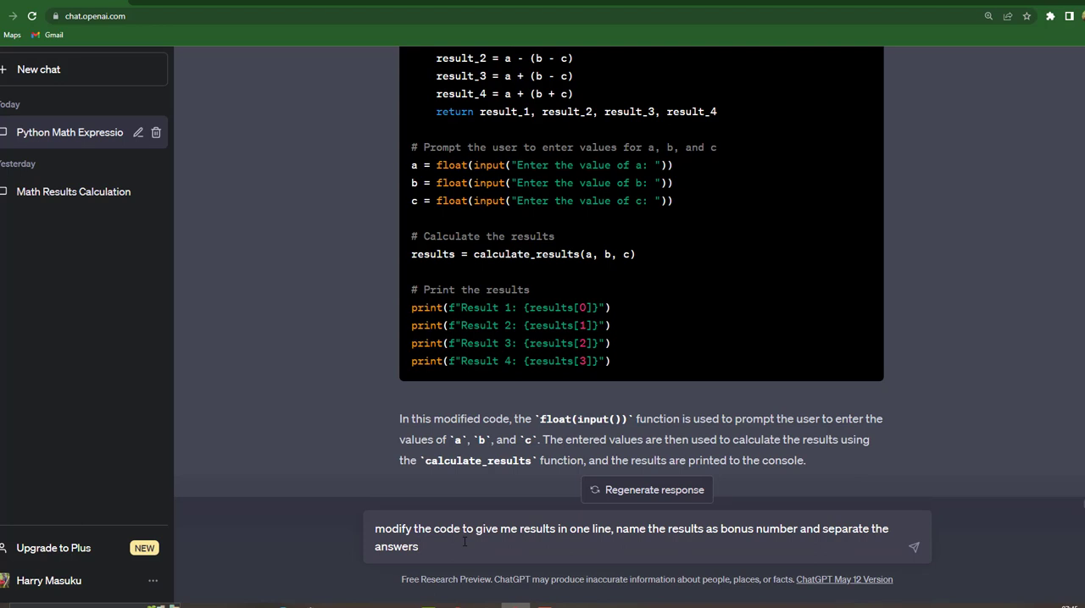
text(using)
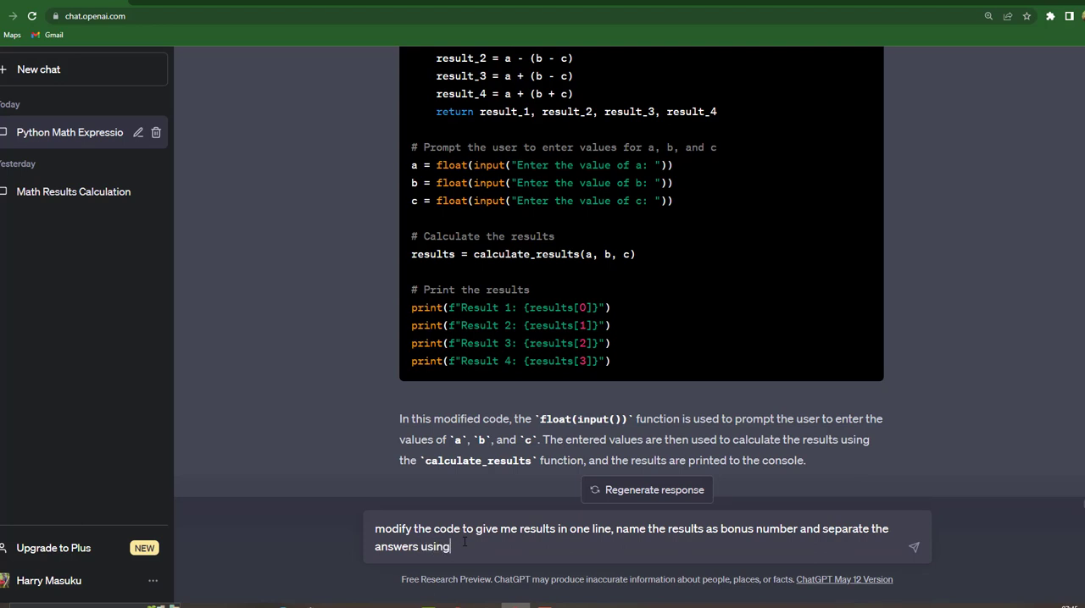
text(commas)
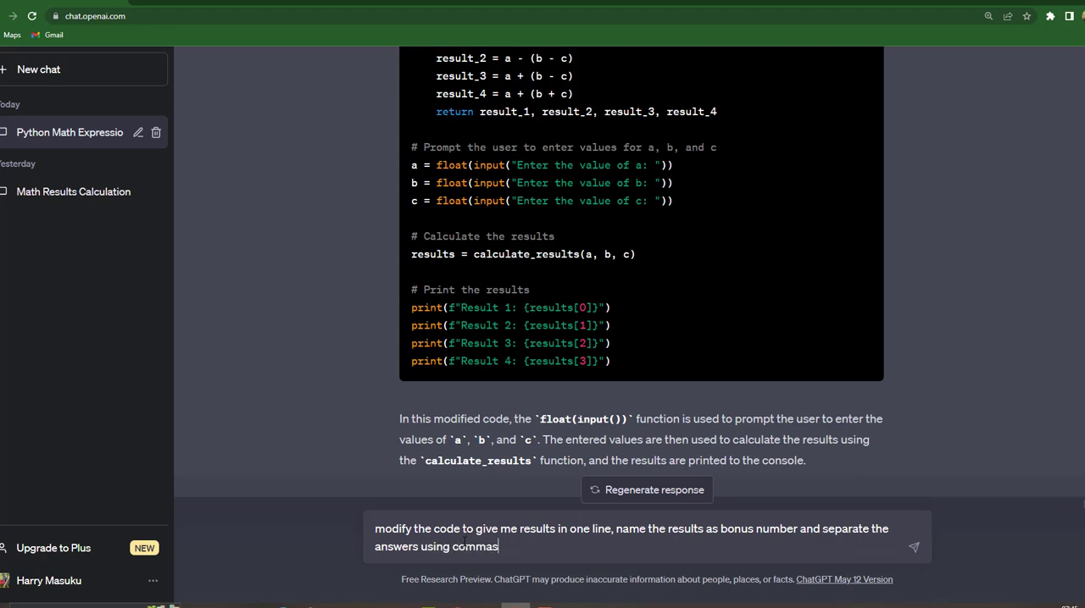
text(in)
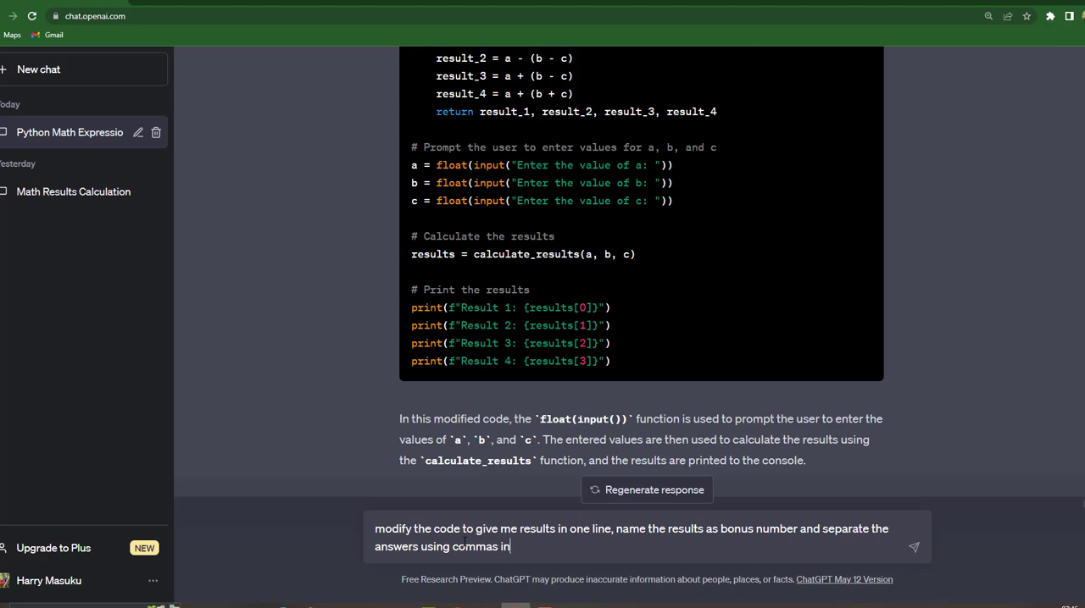
text(o)
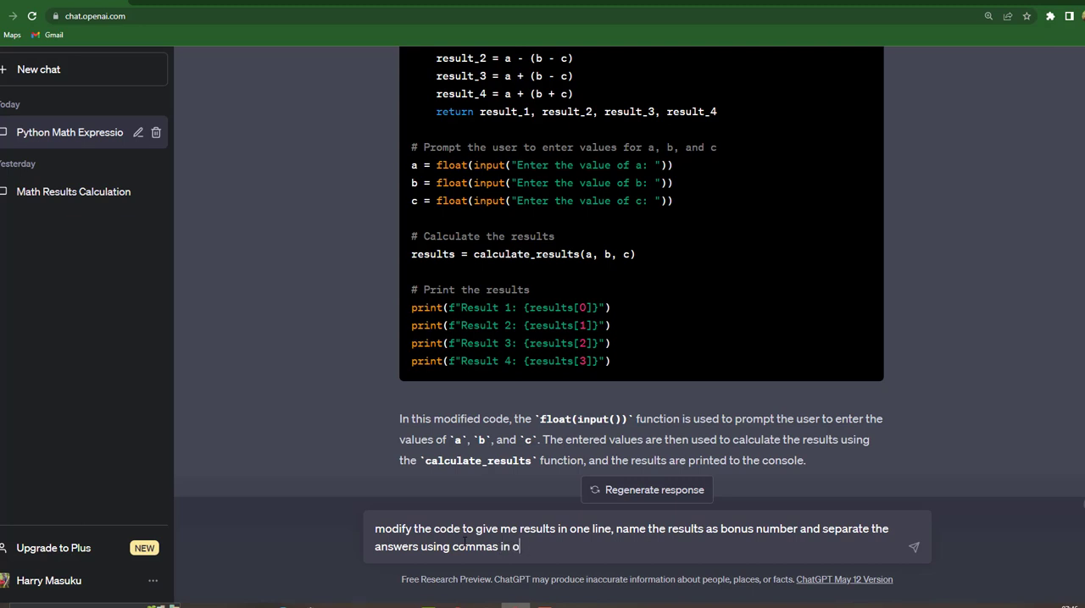
text(ne line)
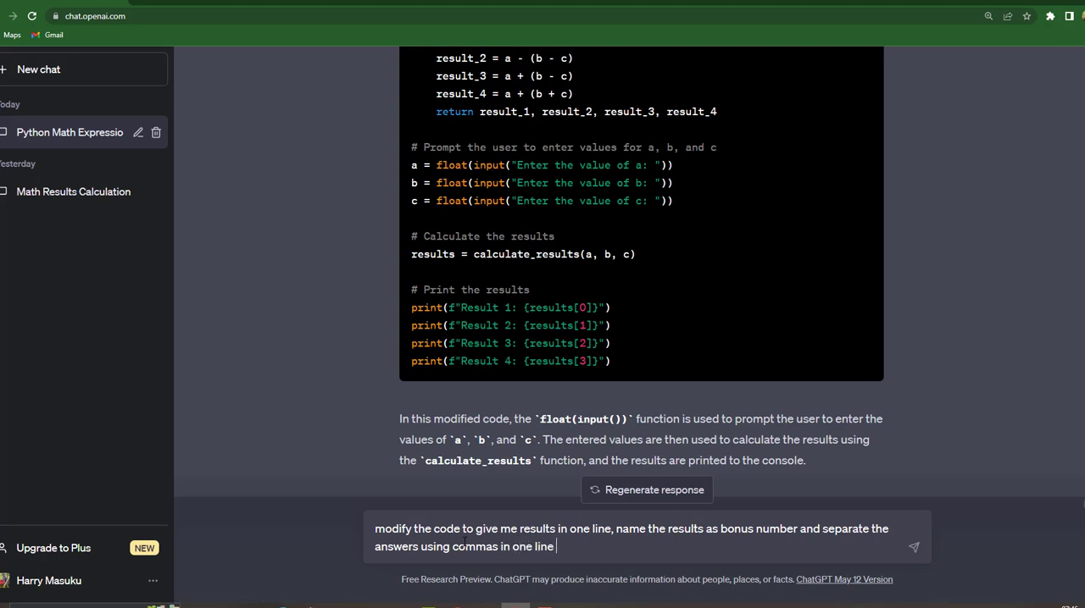
Step: Finish the request with the example 'bonus number 3,7,13,17'
text(example)
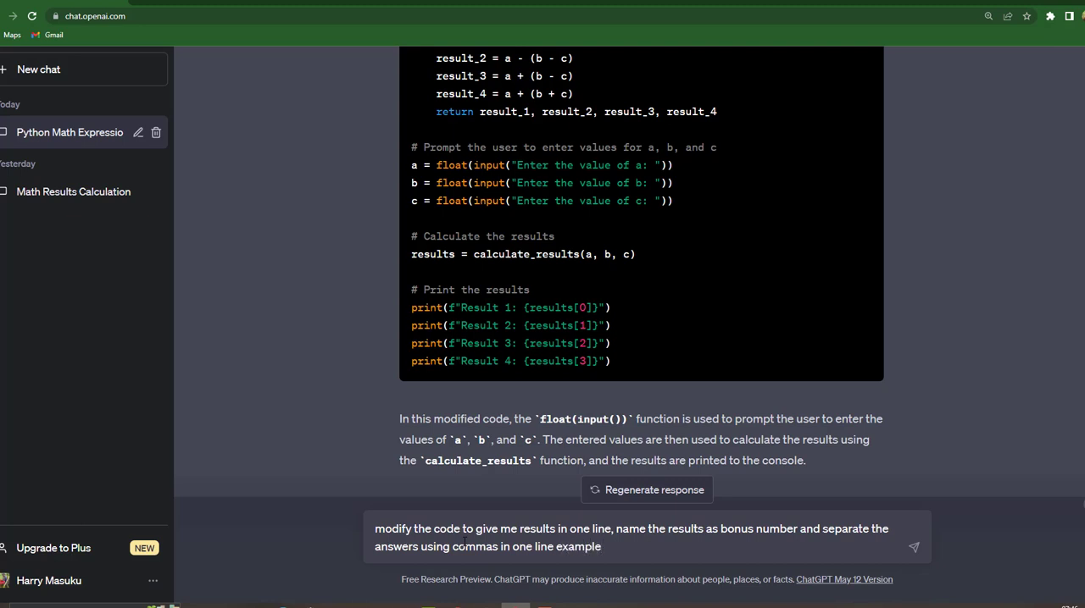
text(, bonus n)
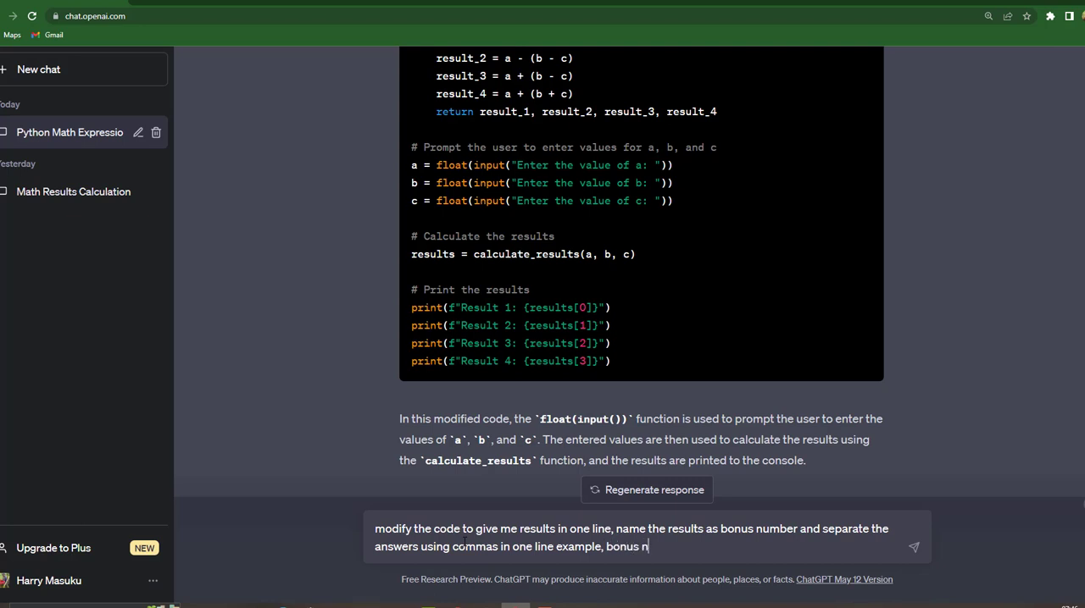
text(umber)
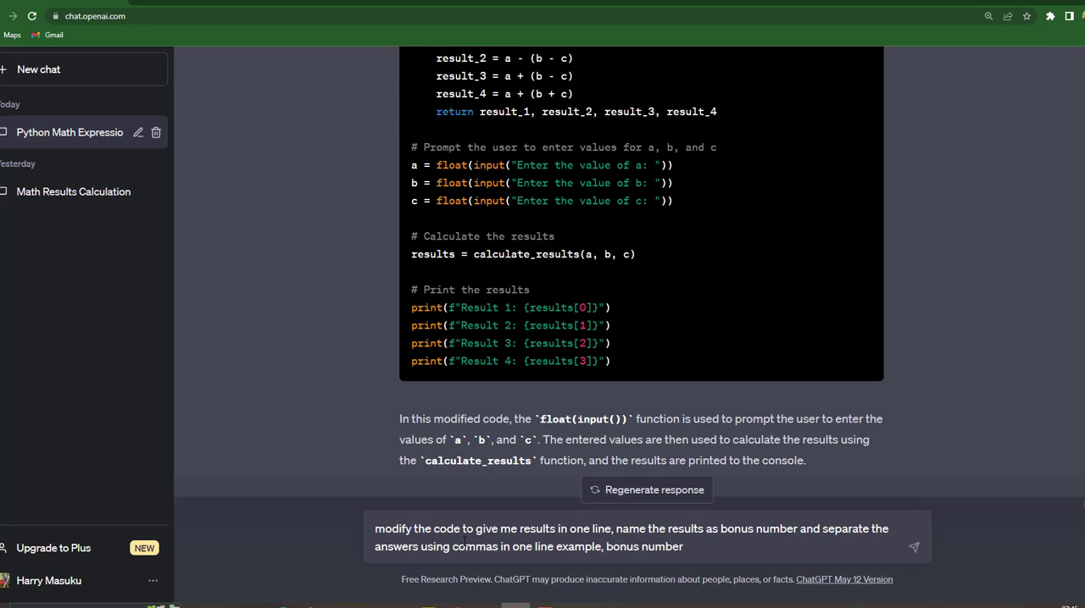
text(3,7)
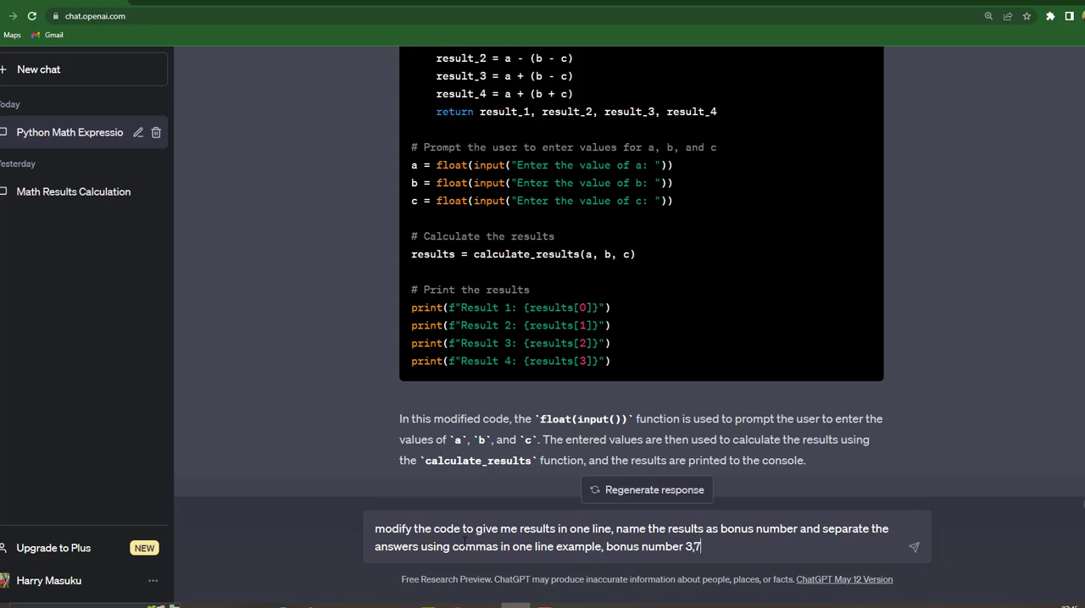
text(1)
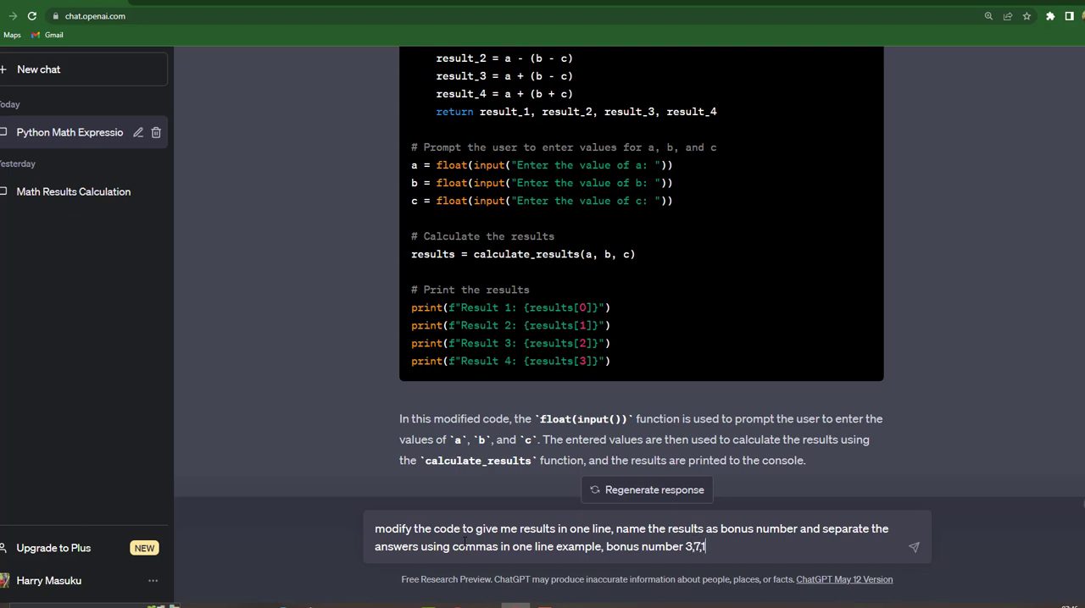
text(3,)
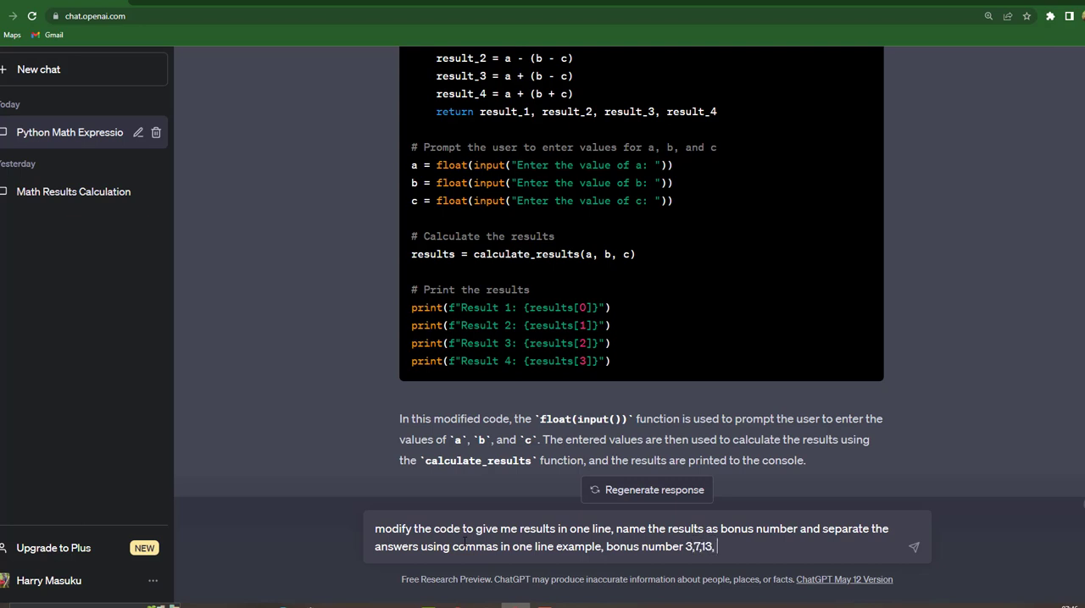
text(17)
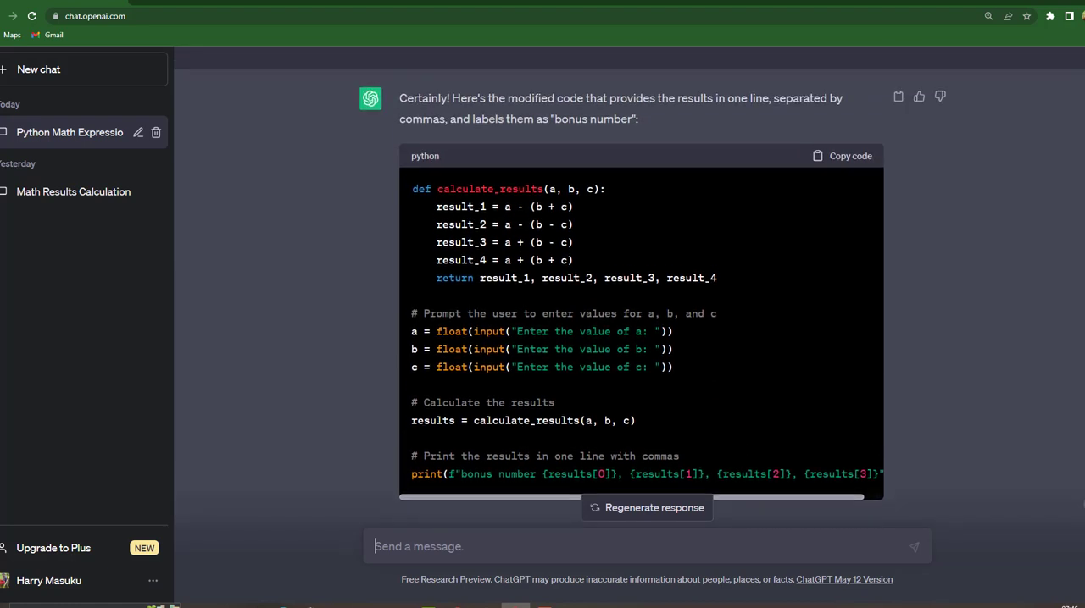
Step: Scroll to the one-line bonus number code and copy it
scroll(down, 3)
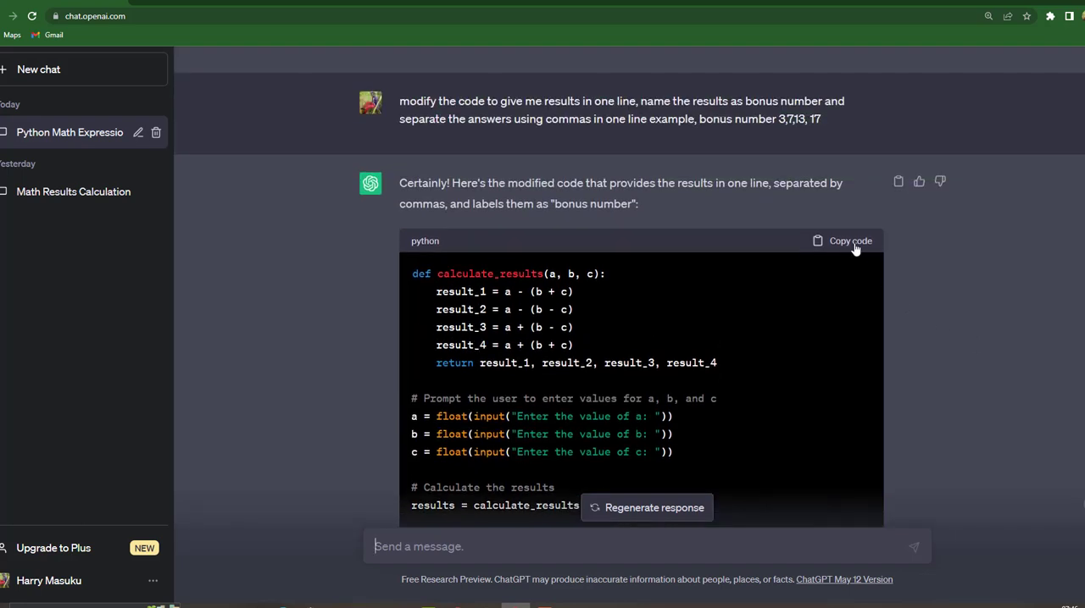
click(849, 241)
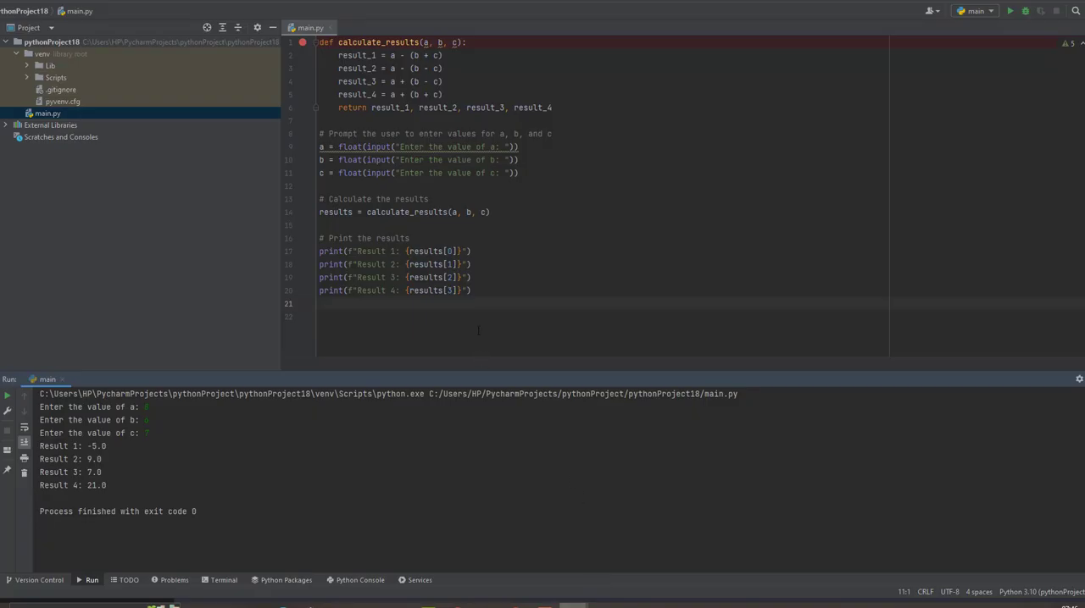
Step: Replace main.py with the one-line 'bonus number' code and run the script
key(ctrl+a)
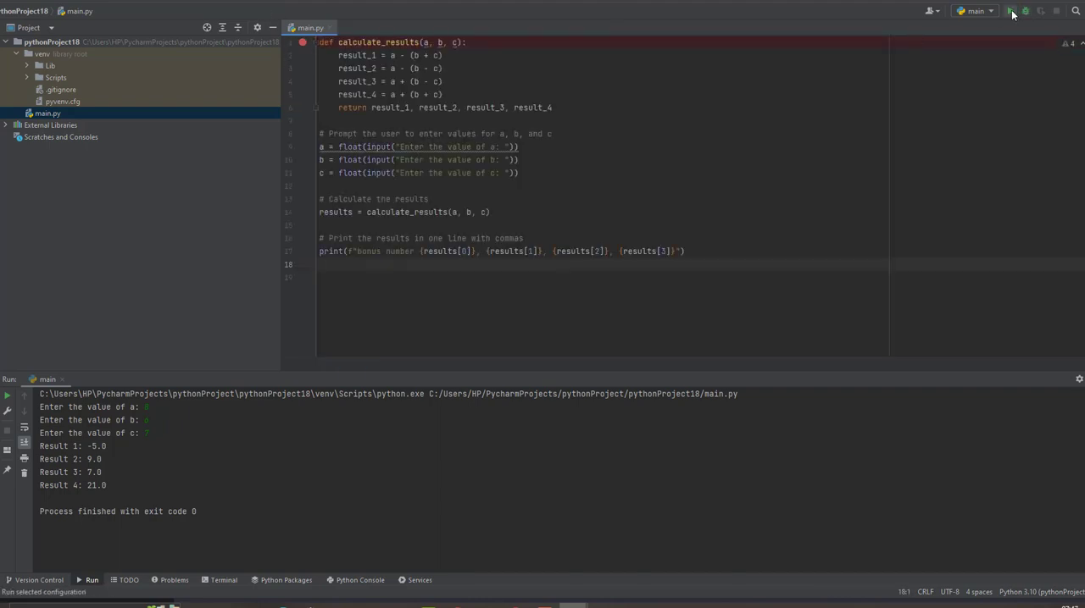
click(1012, 11)
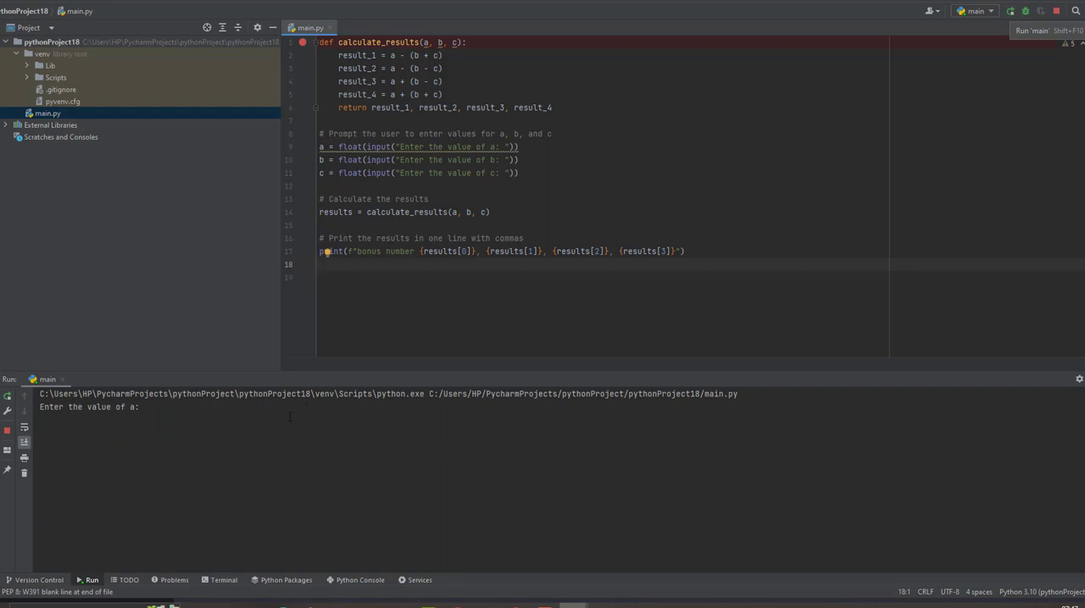